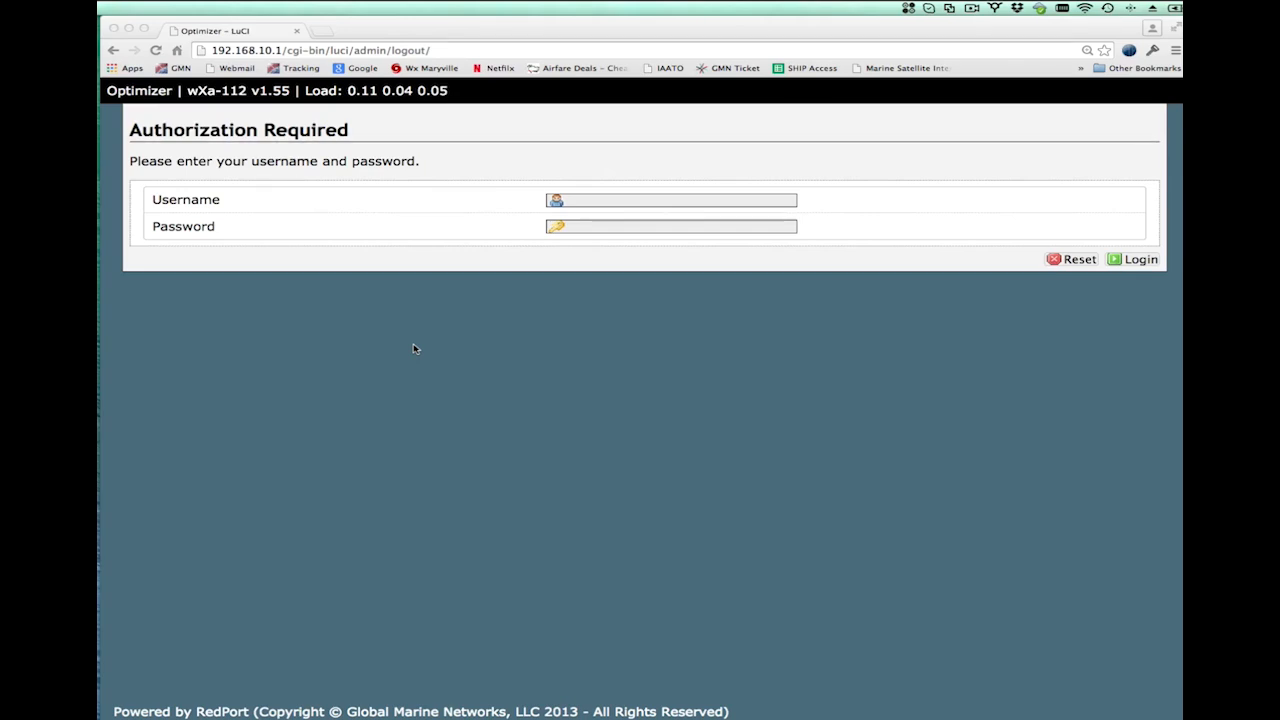
mouse_move(1058, 48)
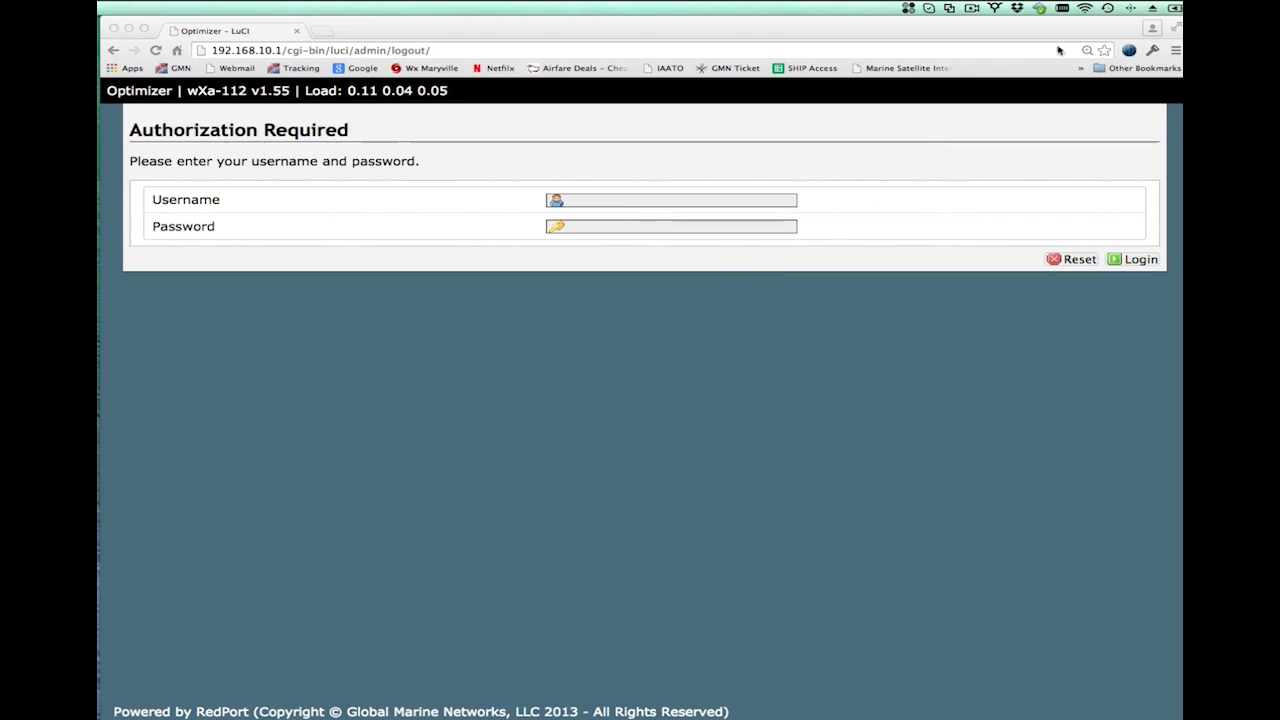
Join the wXa-112-93f5 Wi-Fi network and enter username admin on the Optimizer login page
left_click(1084, 8)
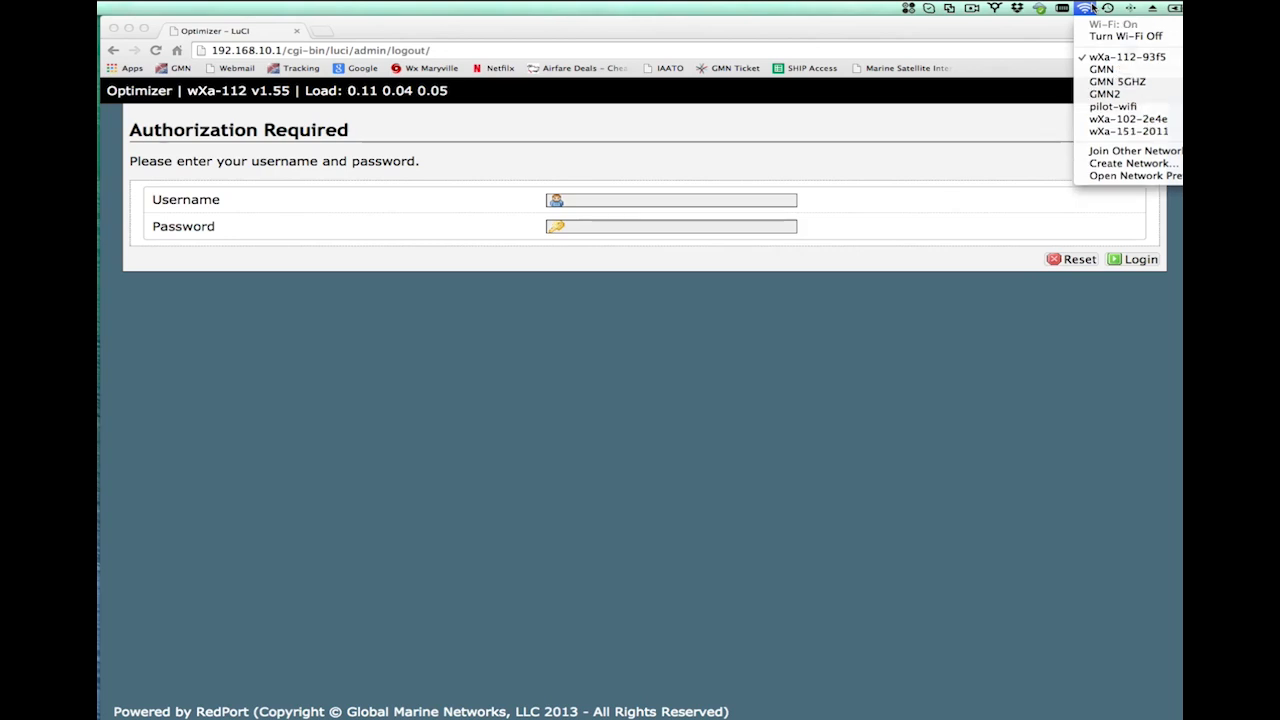
mouse_move(1128, 36)
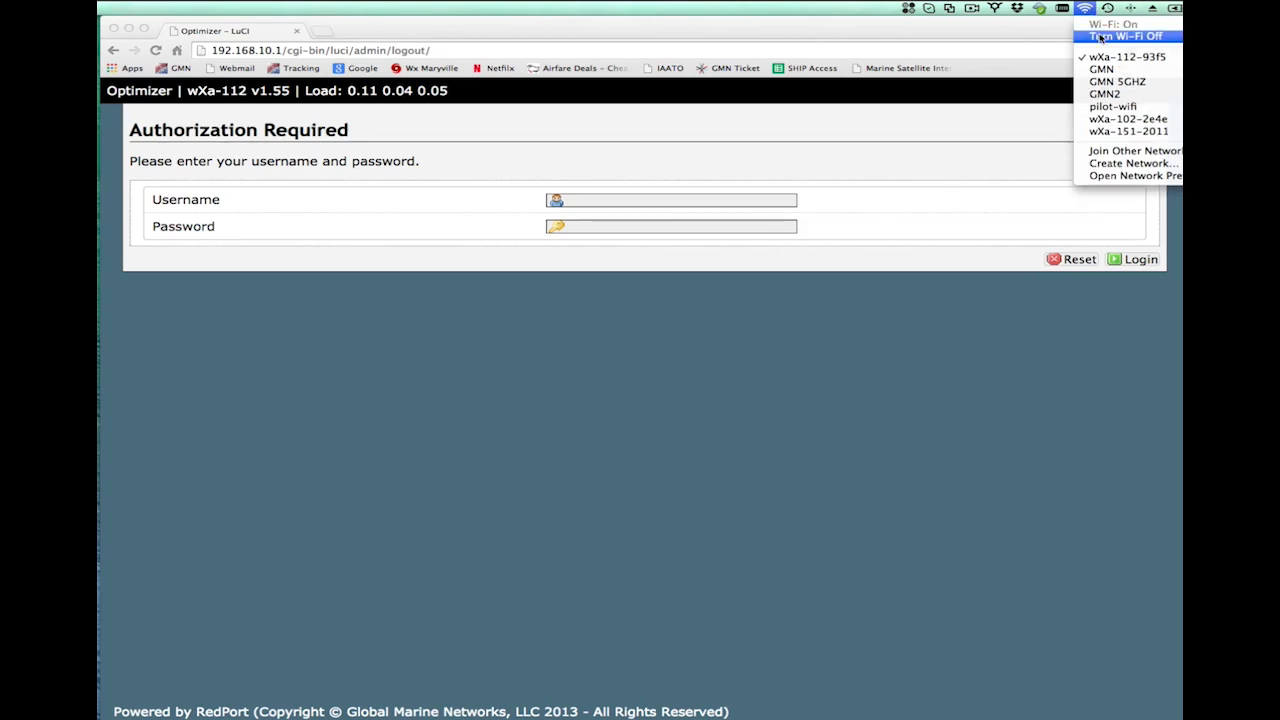
mouse_move(1128, 56)
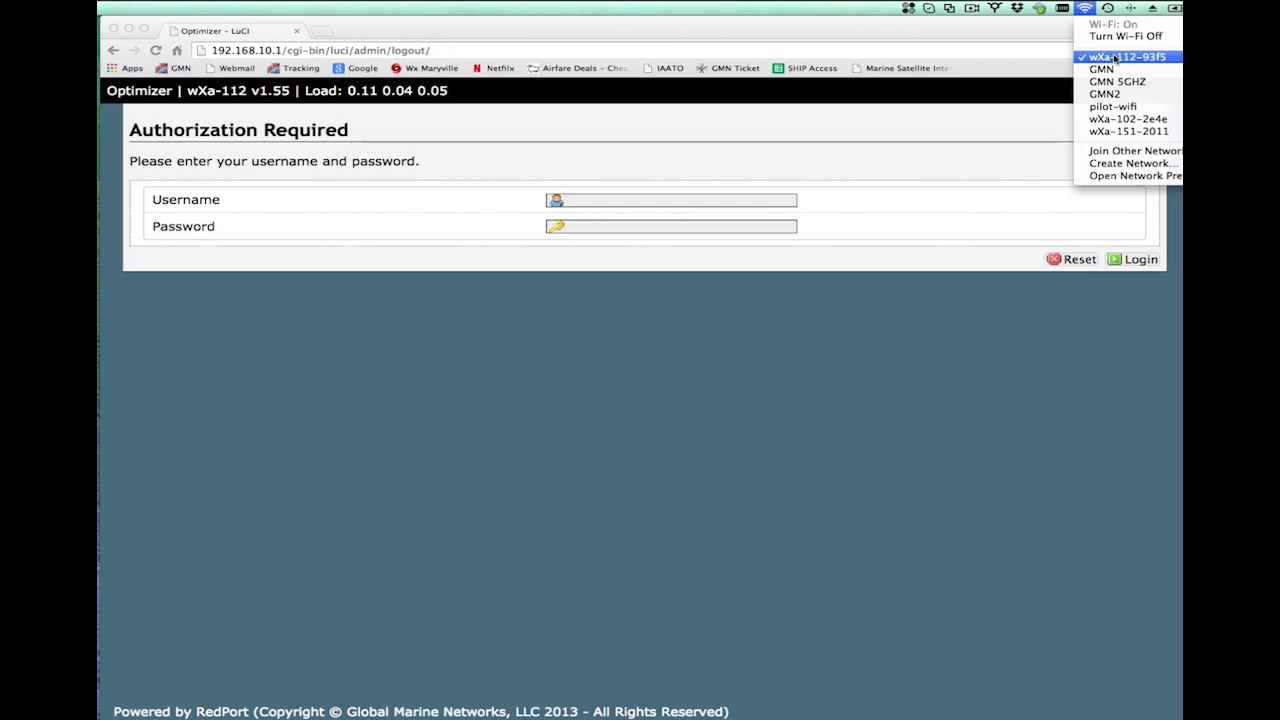
left_click(670, 224)
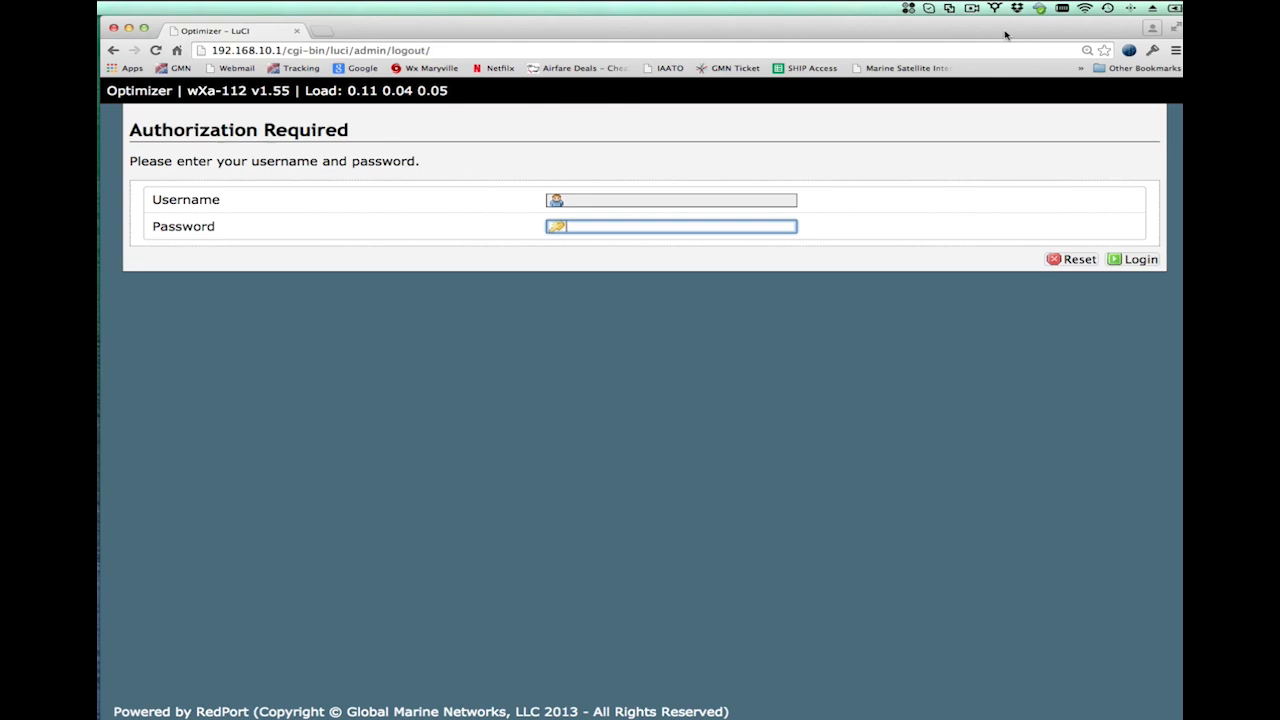
mouse_move(704, 52)
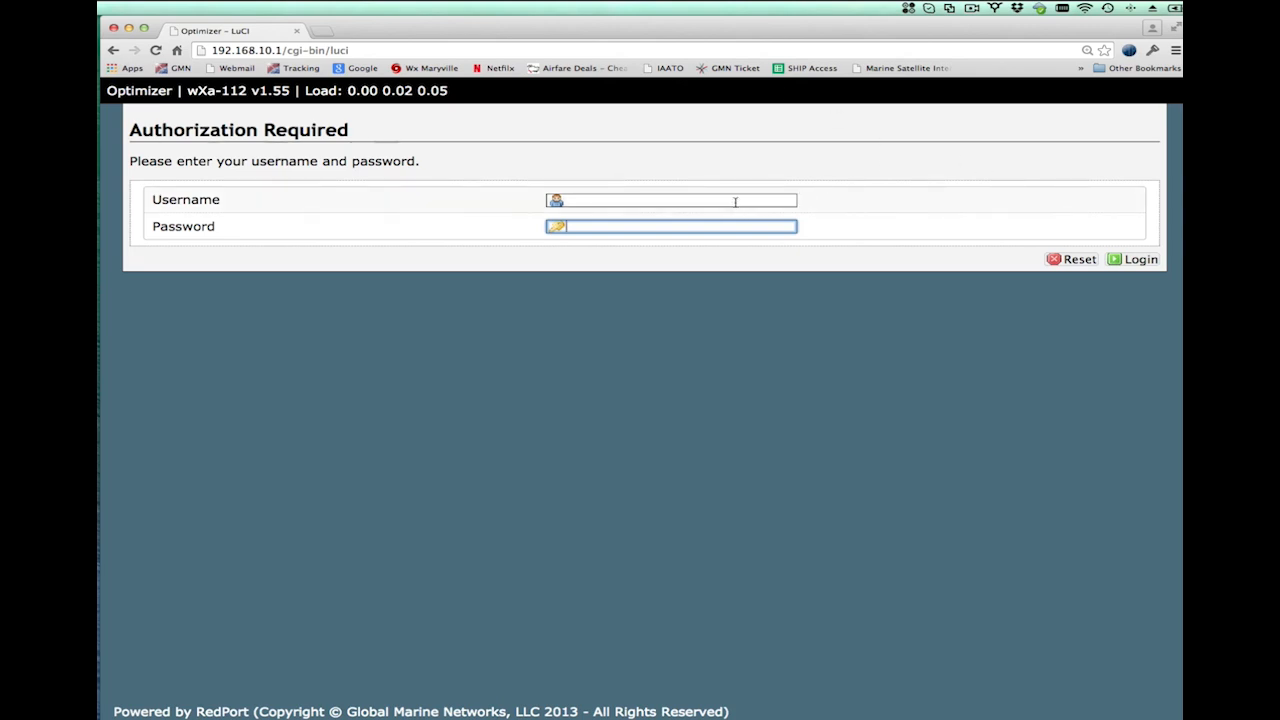
type("admin")
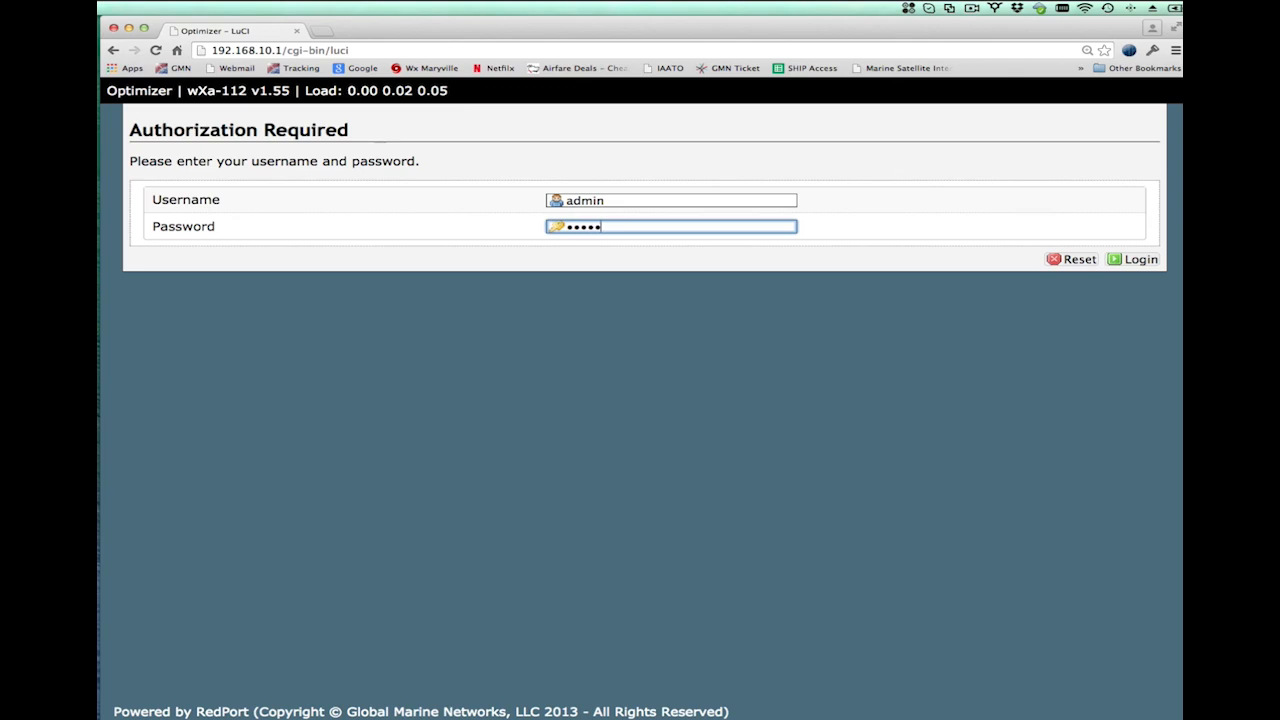
Sign in to reach the Home tasks page with system, WiFi and extender setup
left_click(1140, 260)
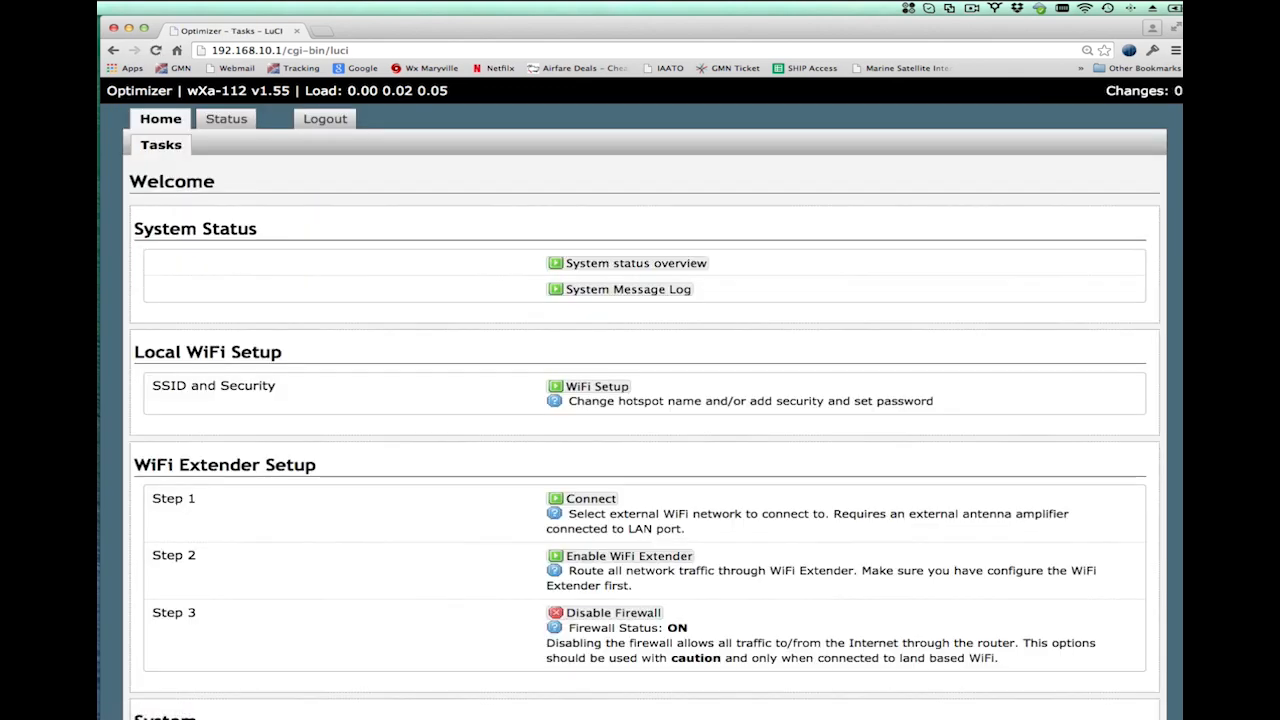
mouse_move(510, 410)
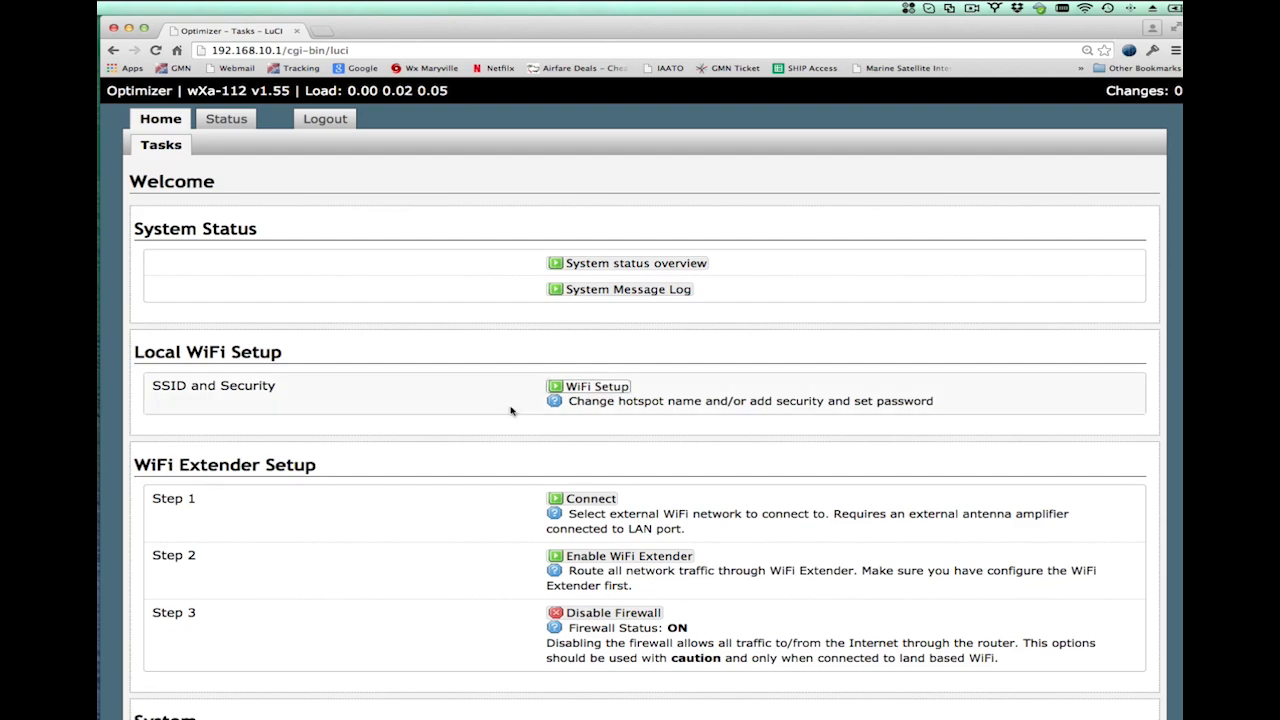
mouse_move(296, 492)
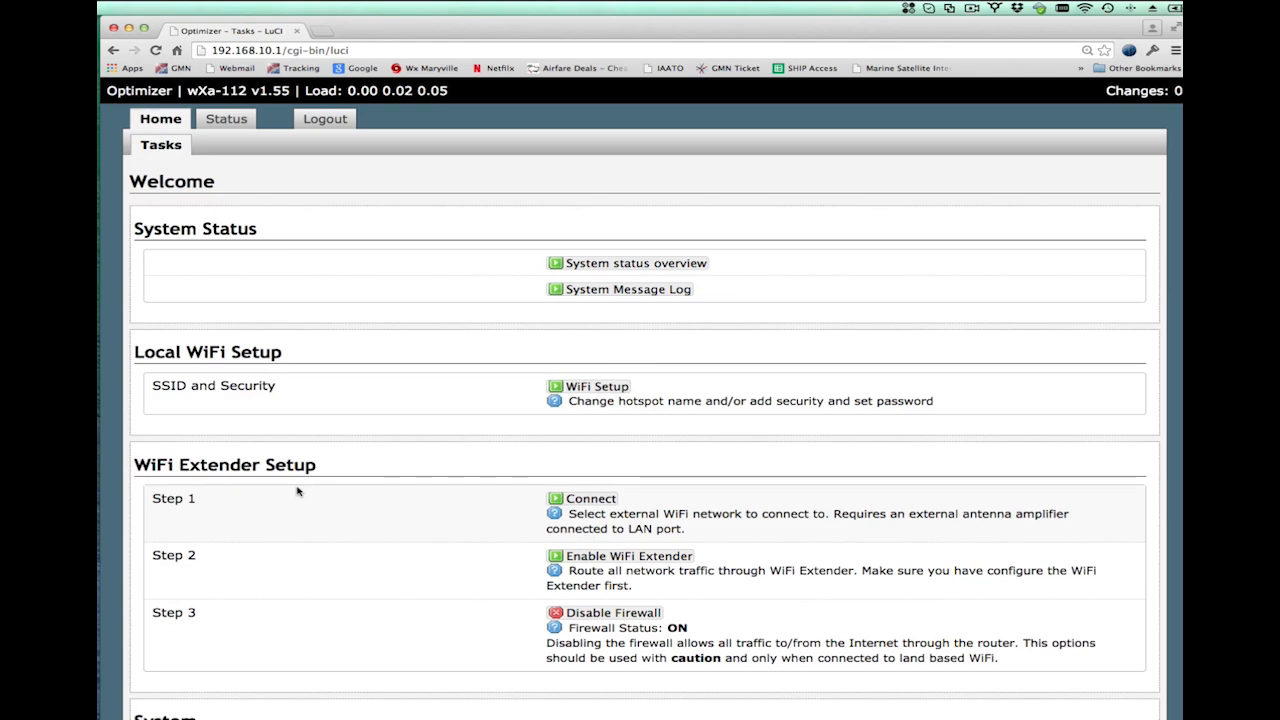
mouse_move(284, 518)
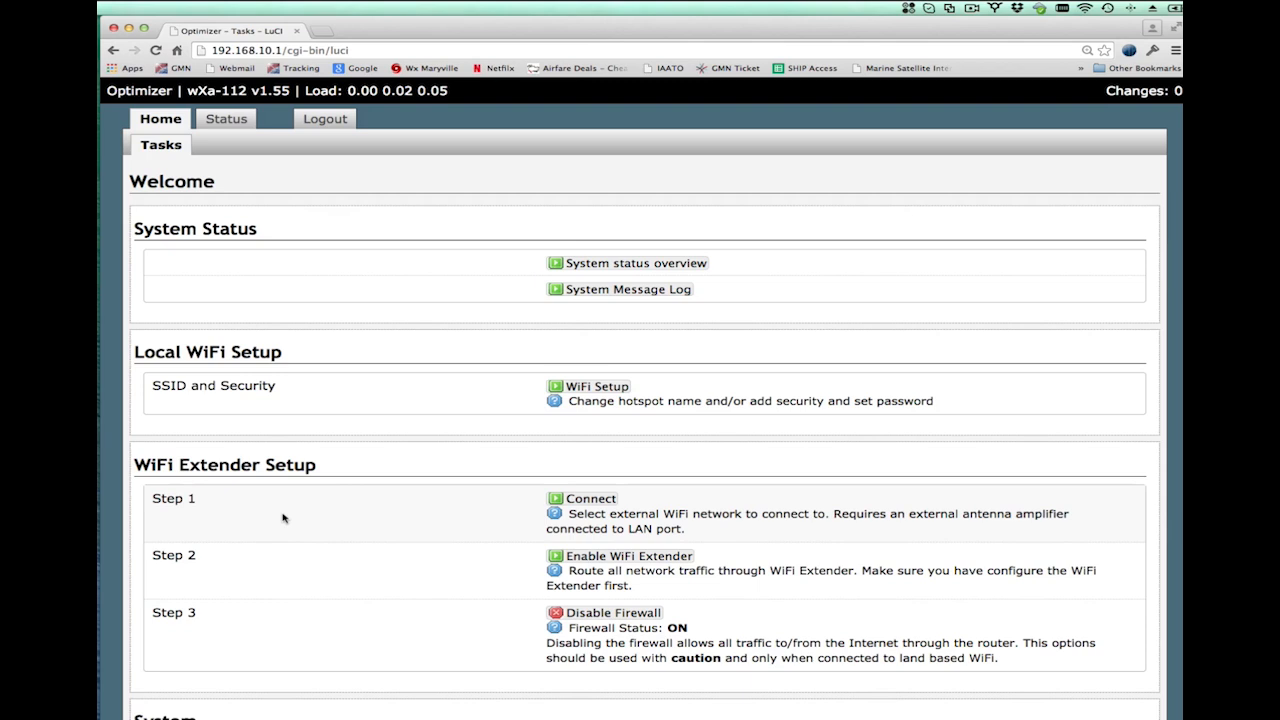
mouse_move(364, 518)
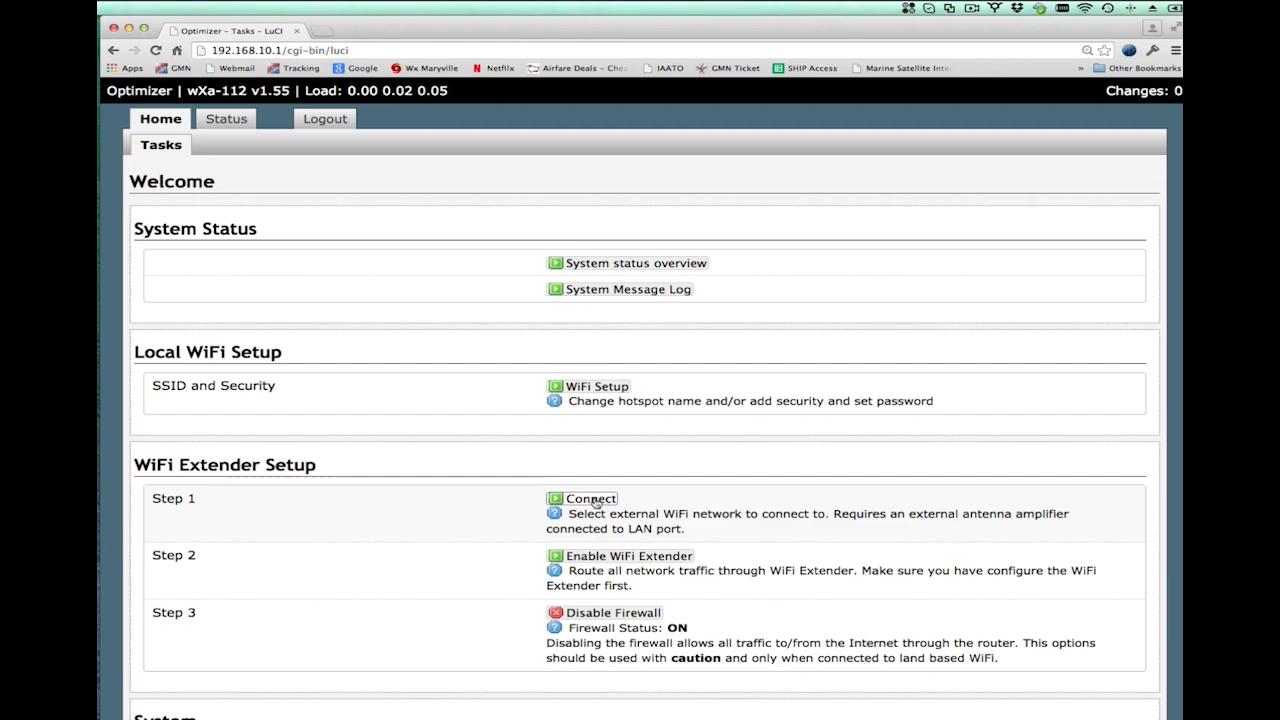
Start WiFi Extender Step 1 Connect and begin scanning from the Wireless Overview page
left_click(590, 498)
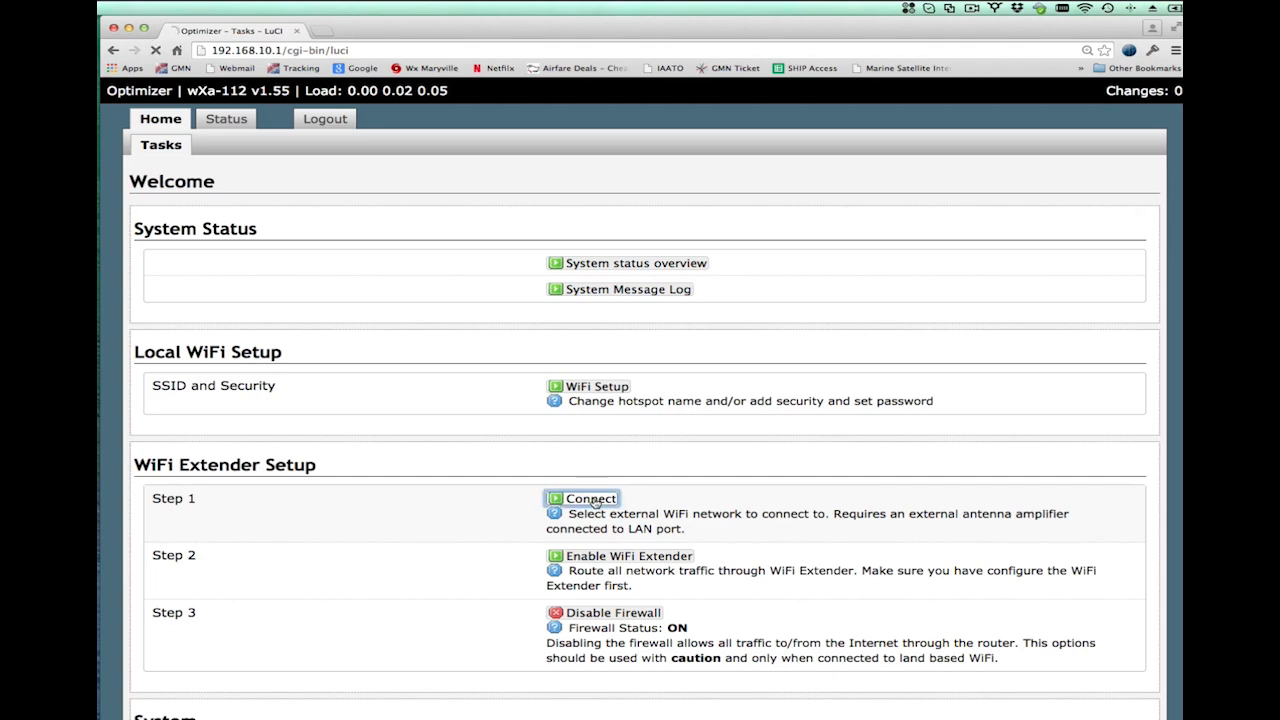
left_click(590, 498)
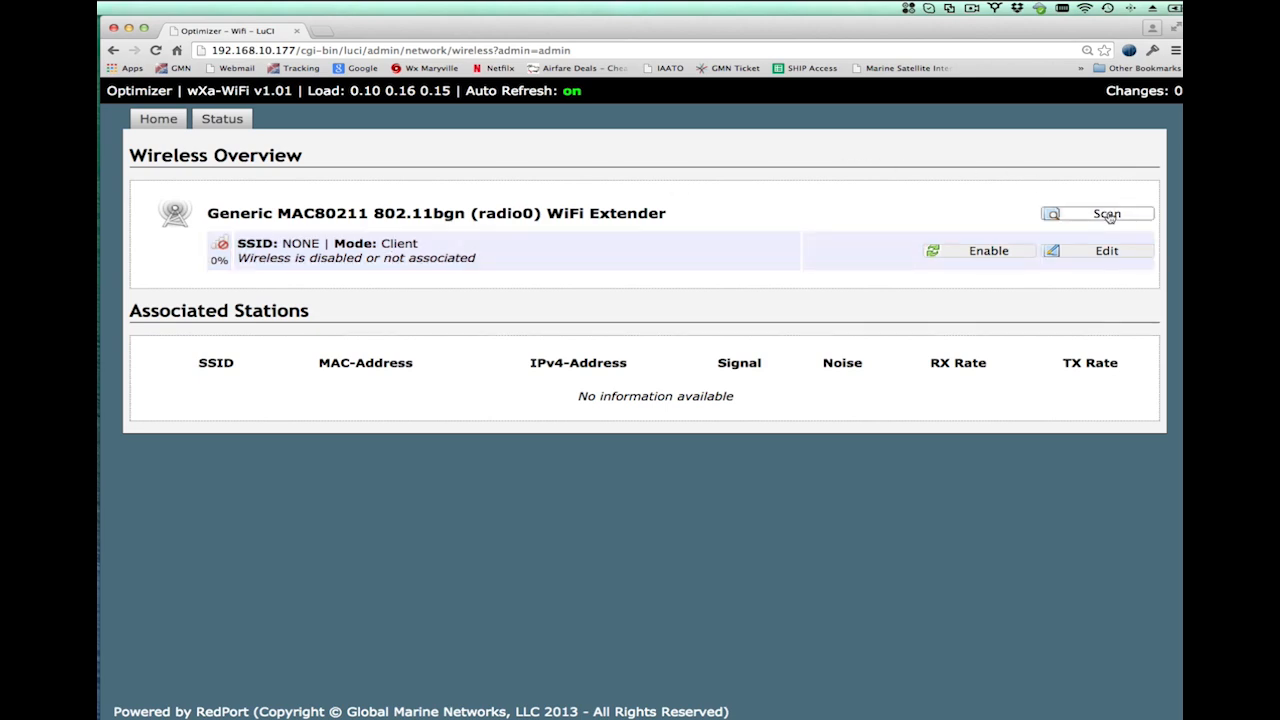
left_click(1096, 214)
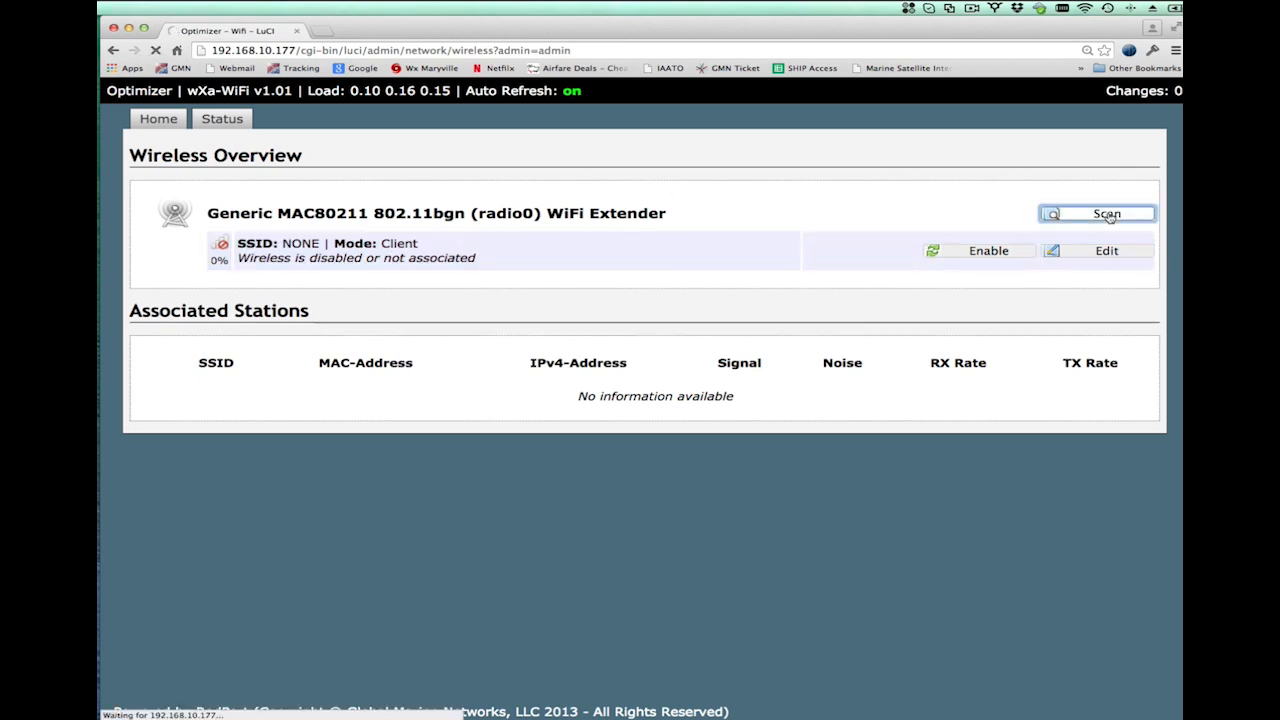
Scan nearby networks and choose Join Network next to GMN
left_click(1096, 212)
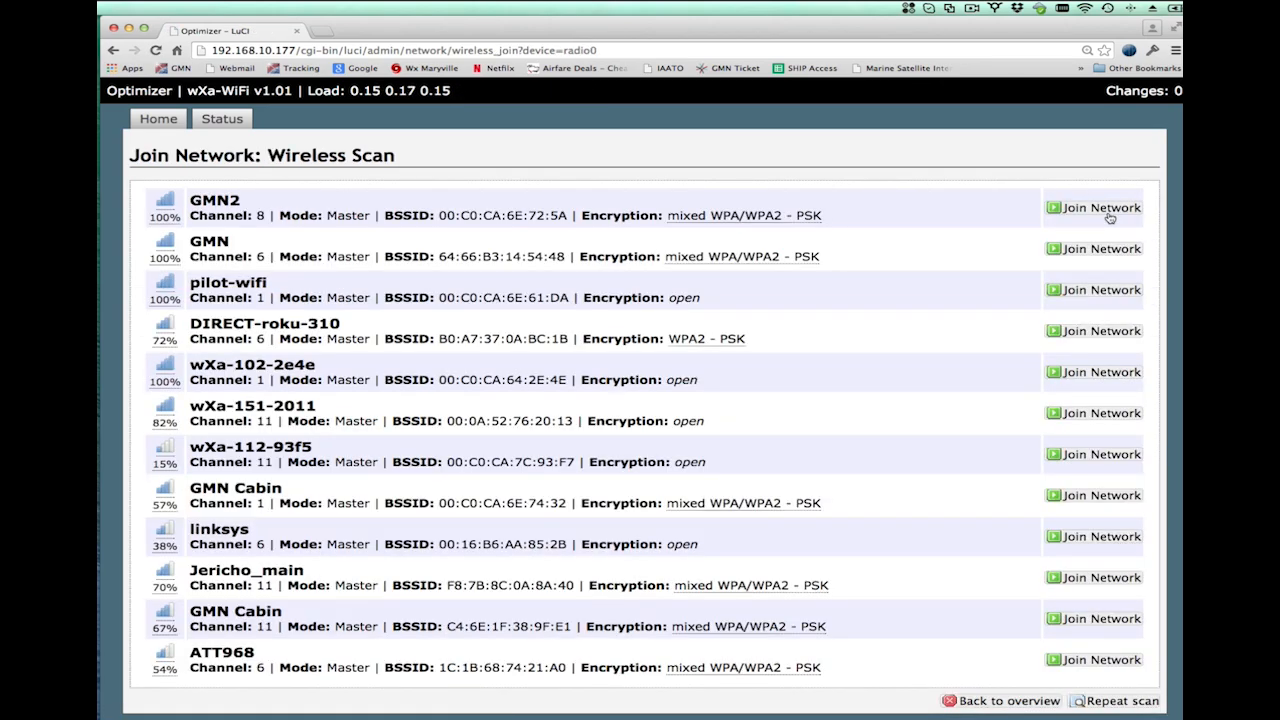
mouse_move(958, 244)
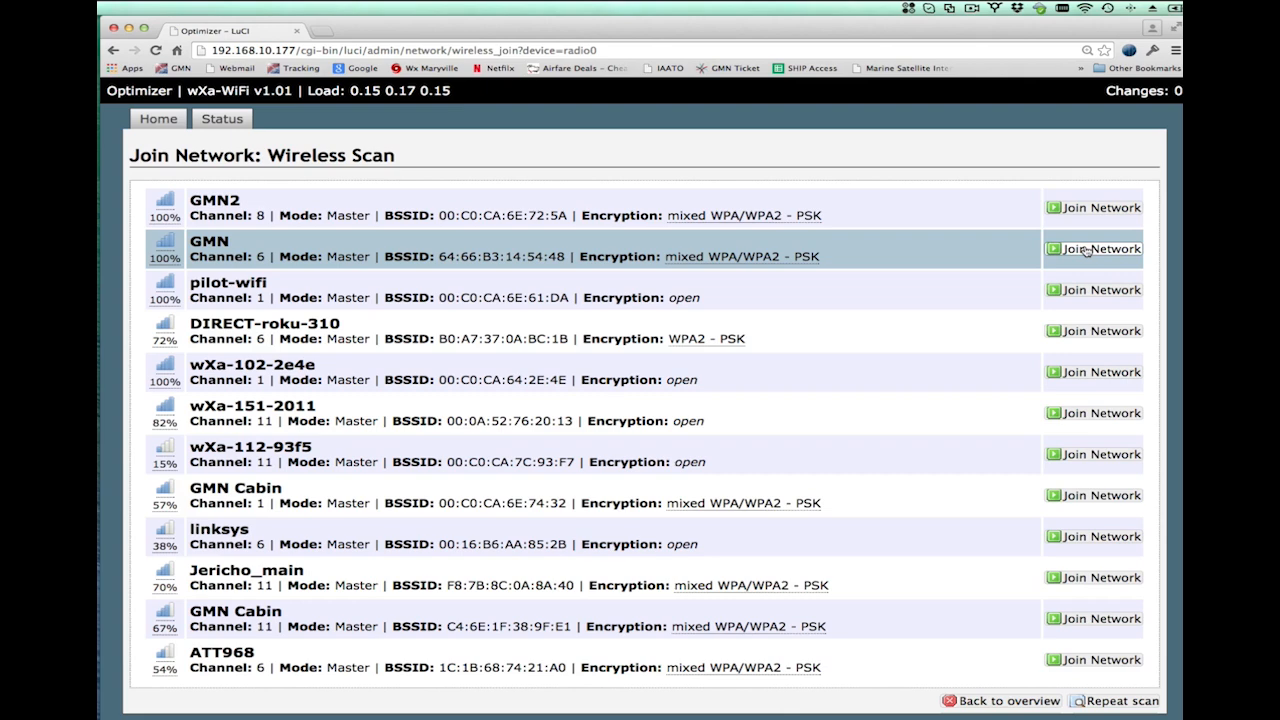
left_click(1094, 248)
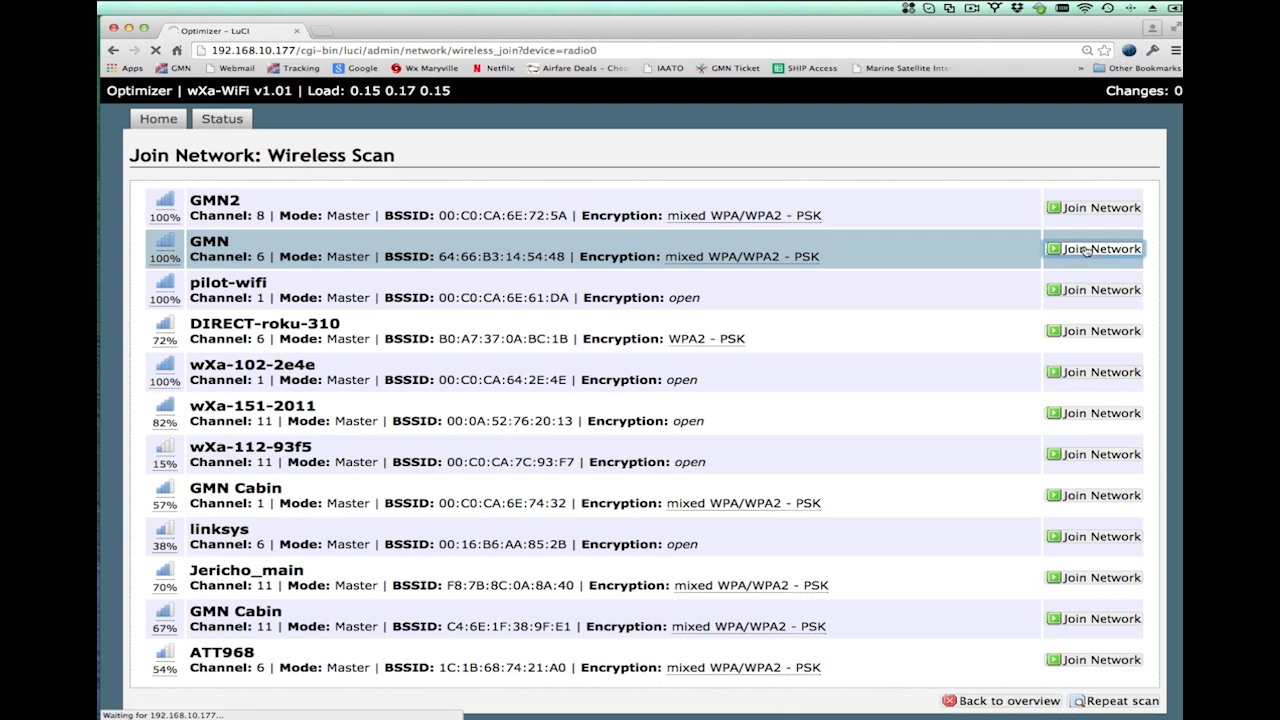
Enter the WPA passphrase for GMN, keep network name wwan, and submit
left_click(1092, 248)
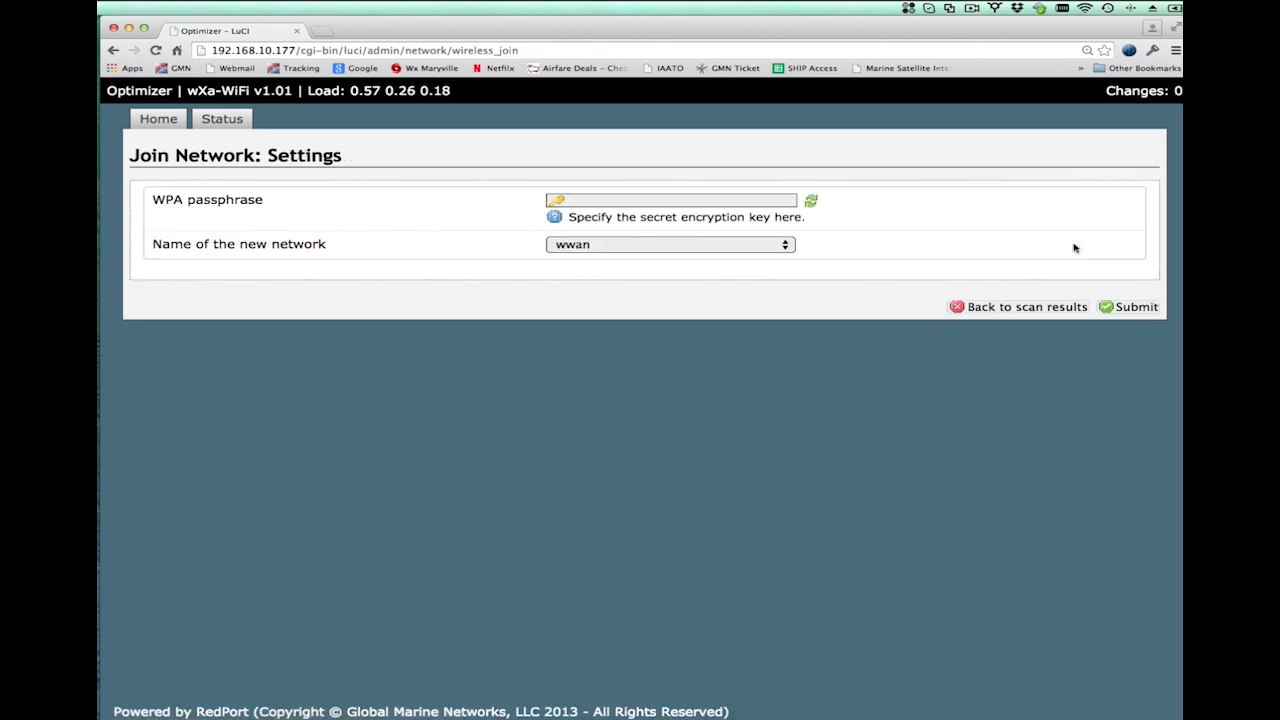
left_click(670, 200)
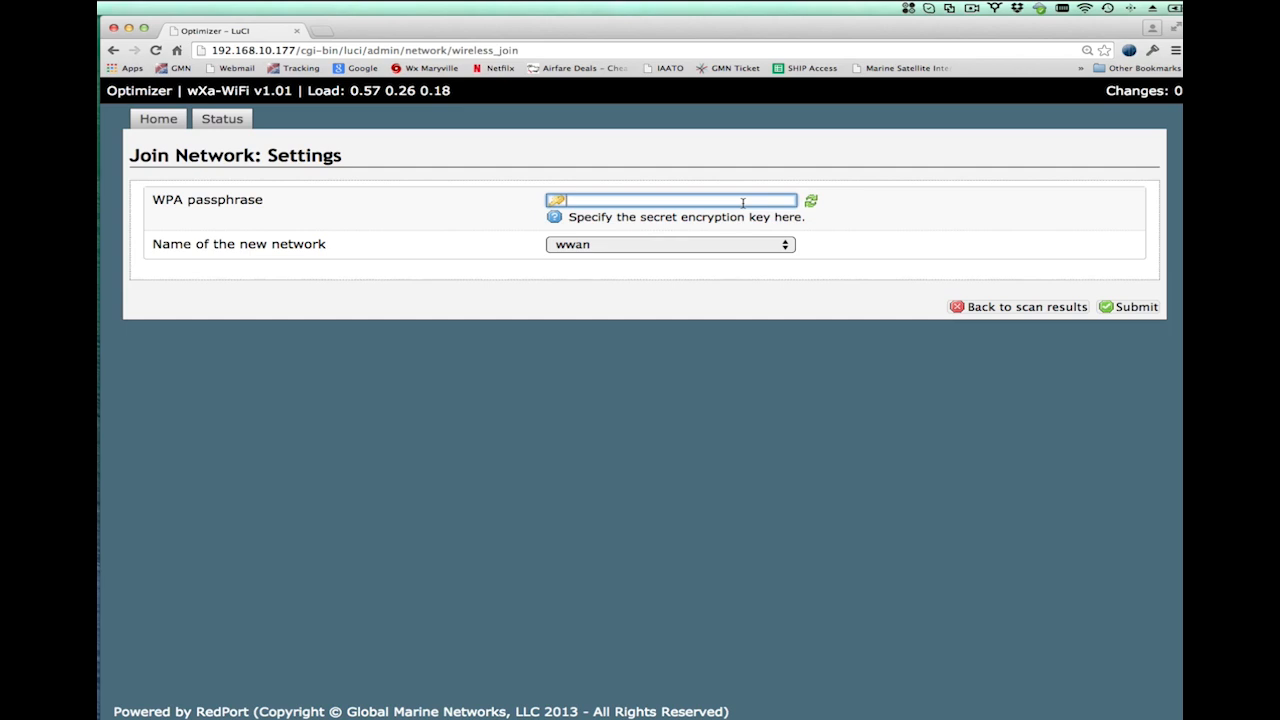
type("password")
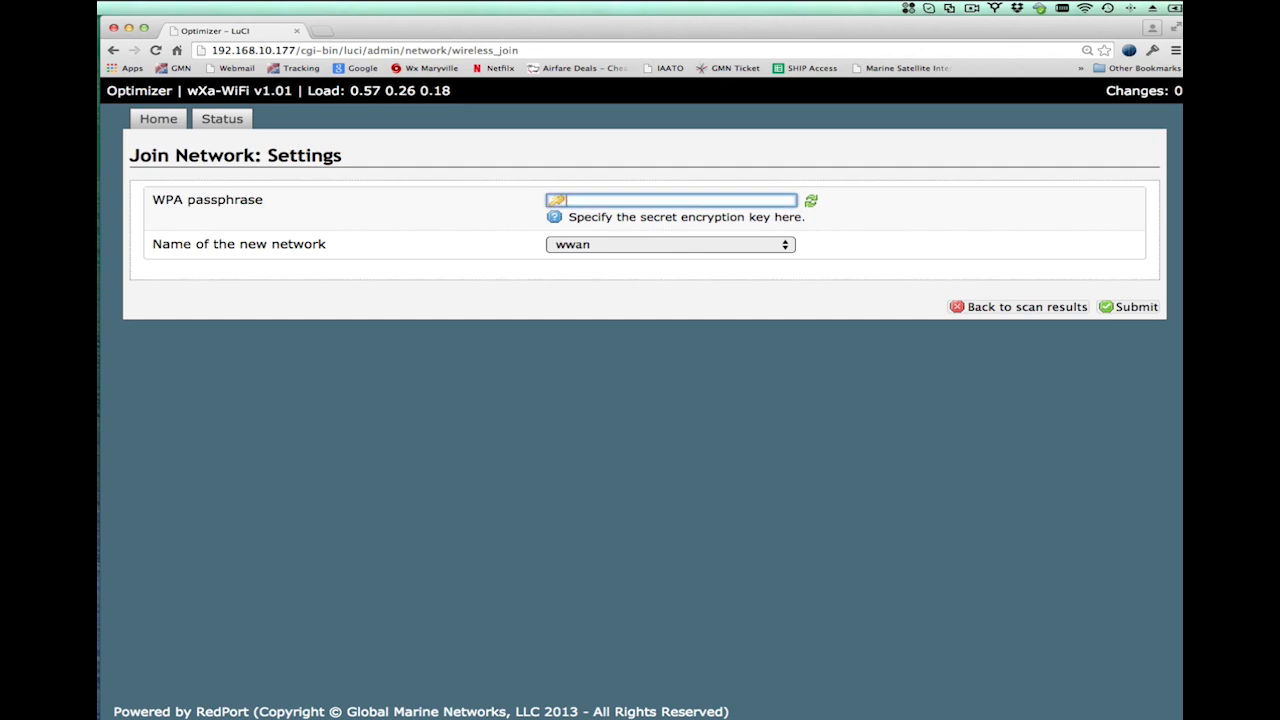
type("password")
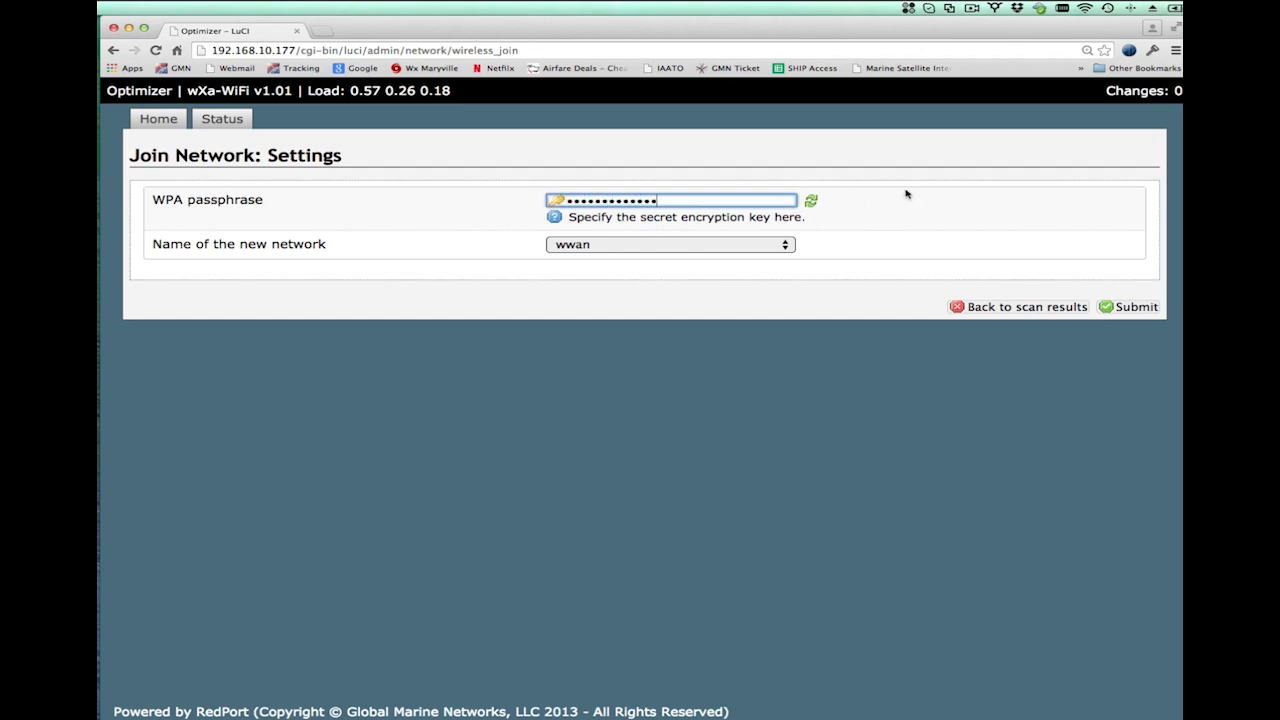
left_click(1136, 306)
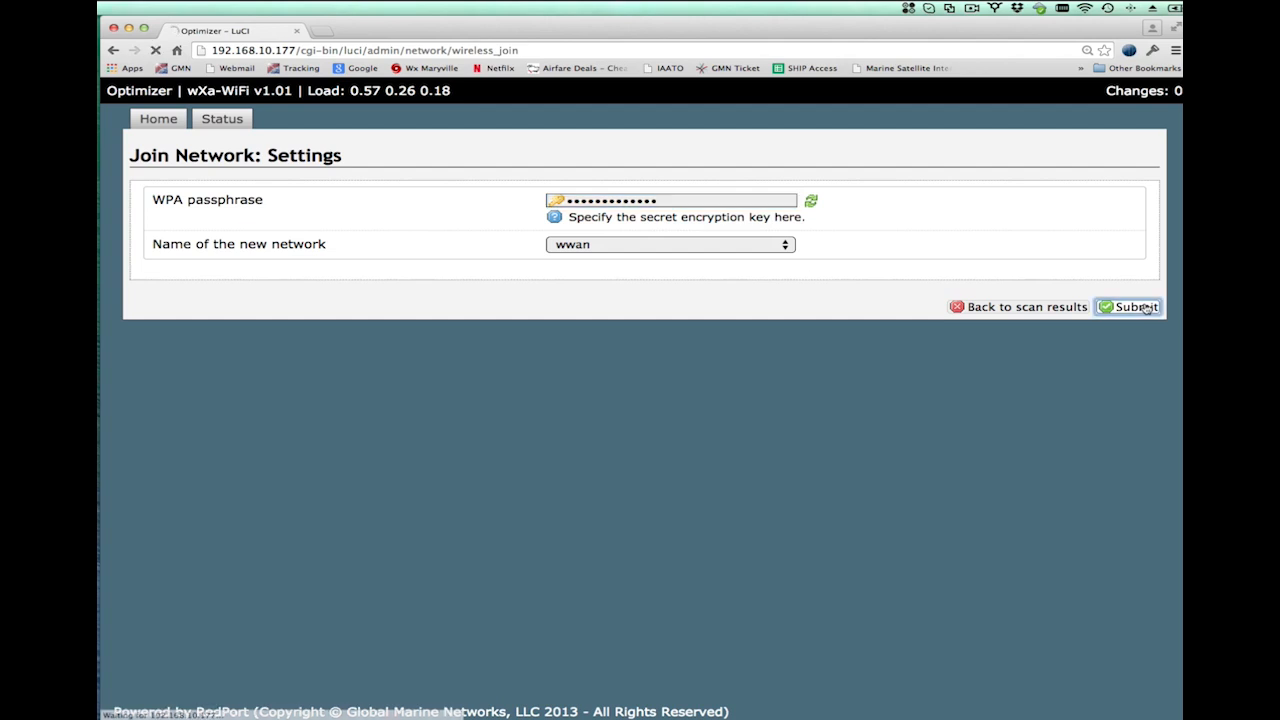
Review the GMN client's Wireless Security settings and Save & Apply the configuration
left_click(1128, 306)
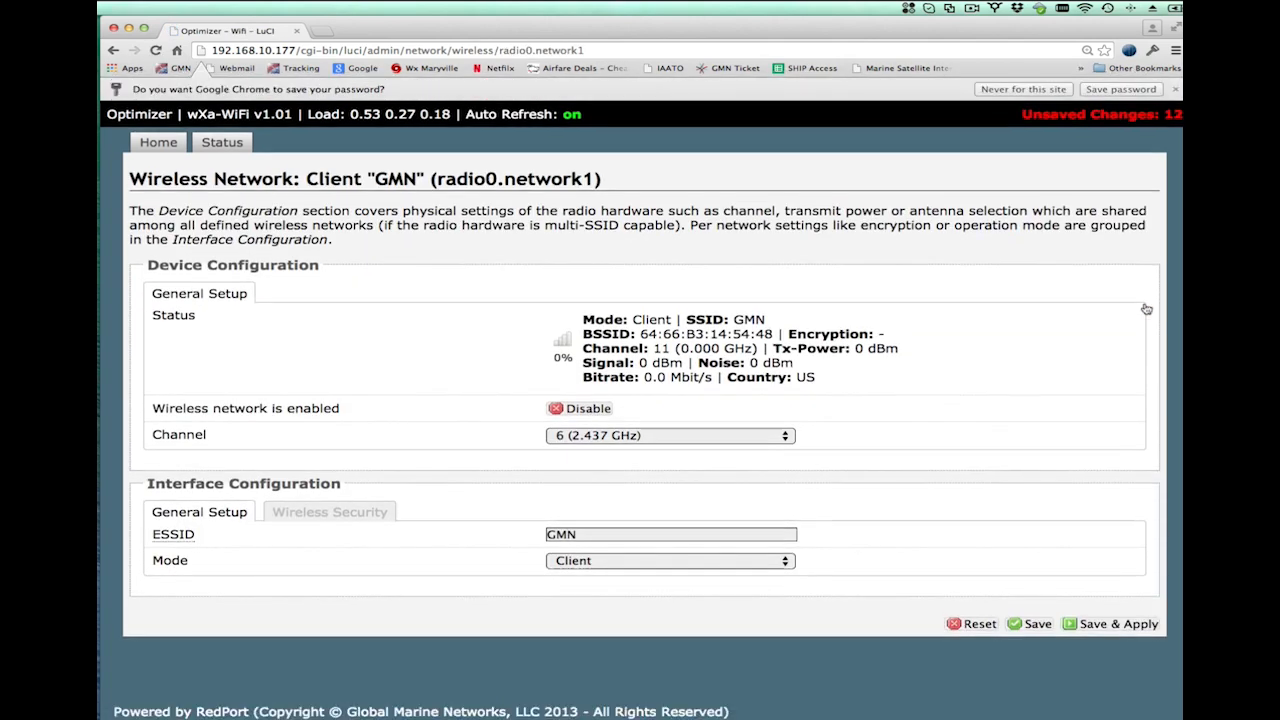
mouse_move(862, 560)
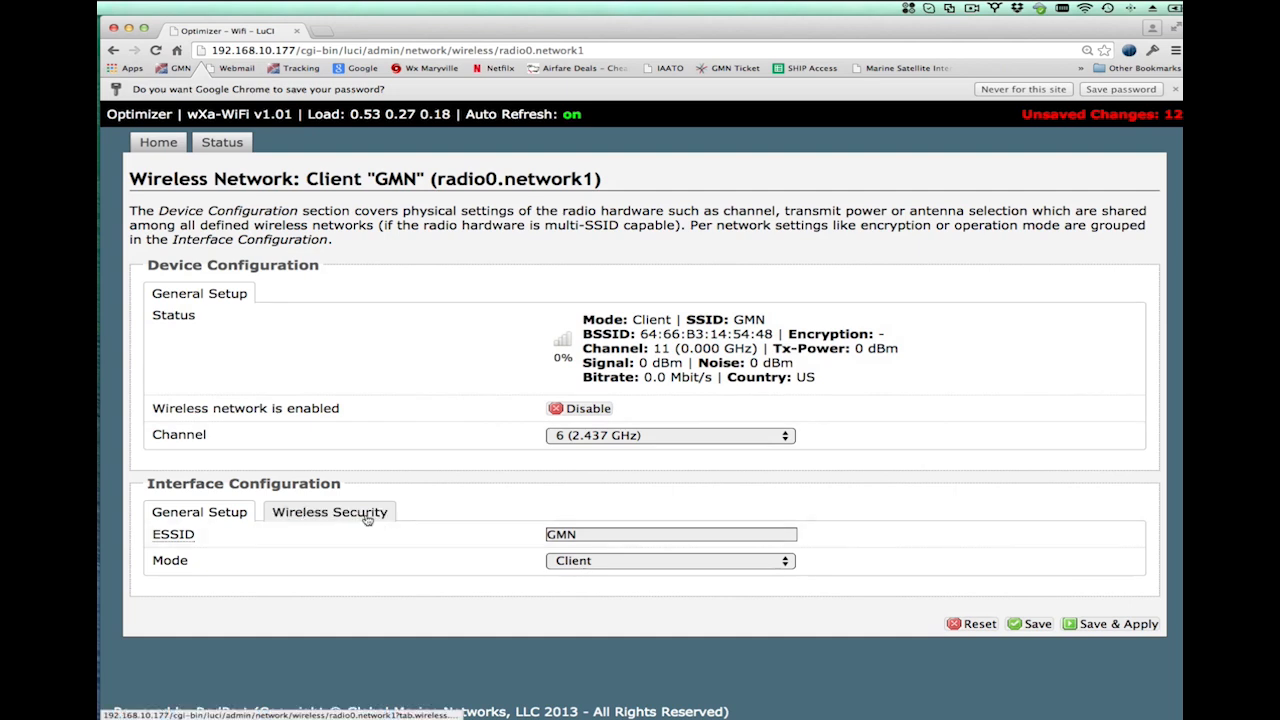
left_click(328, 512)
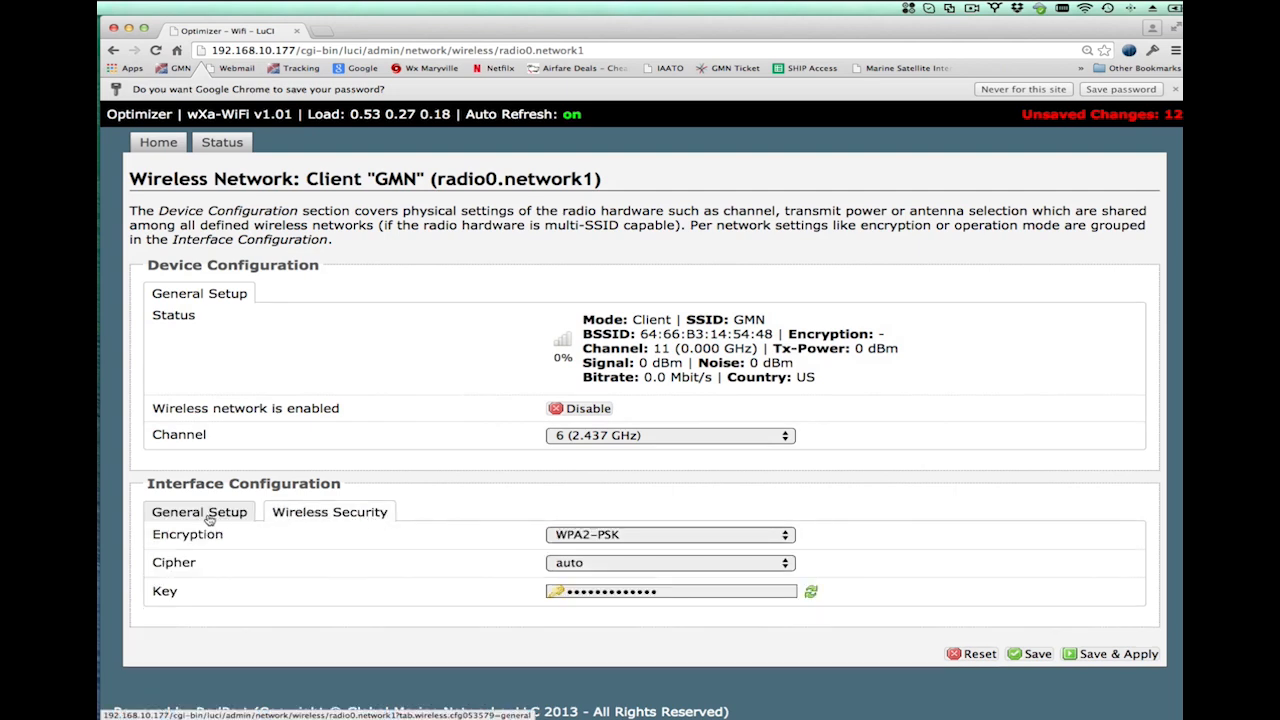
left_click(200, 512)
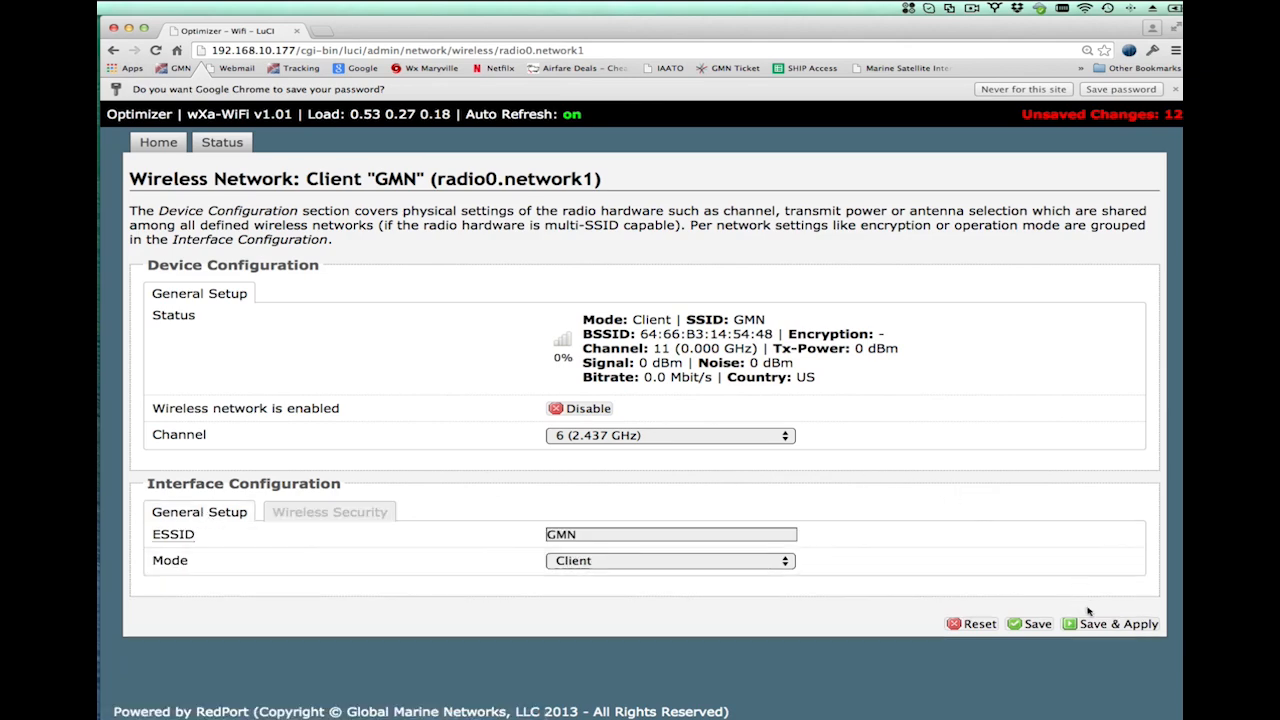
left_click(1116, 624)
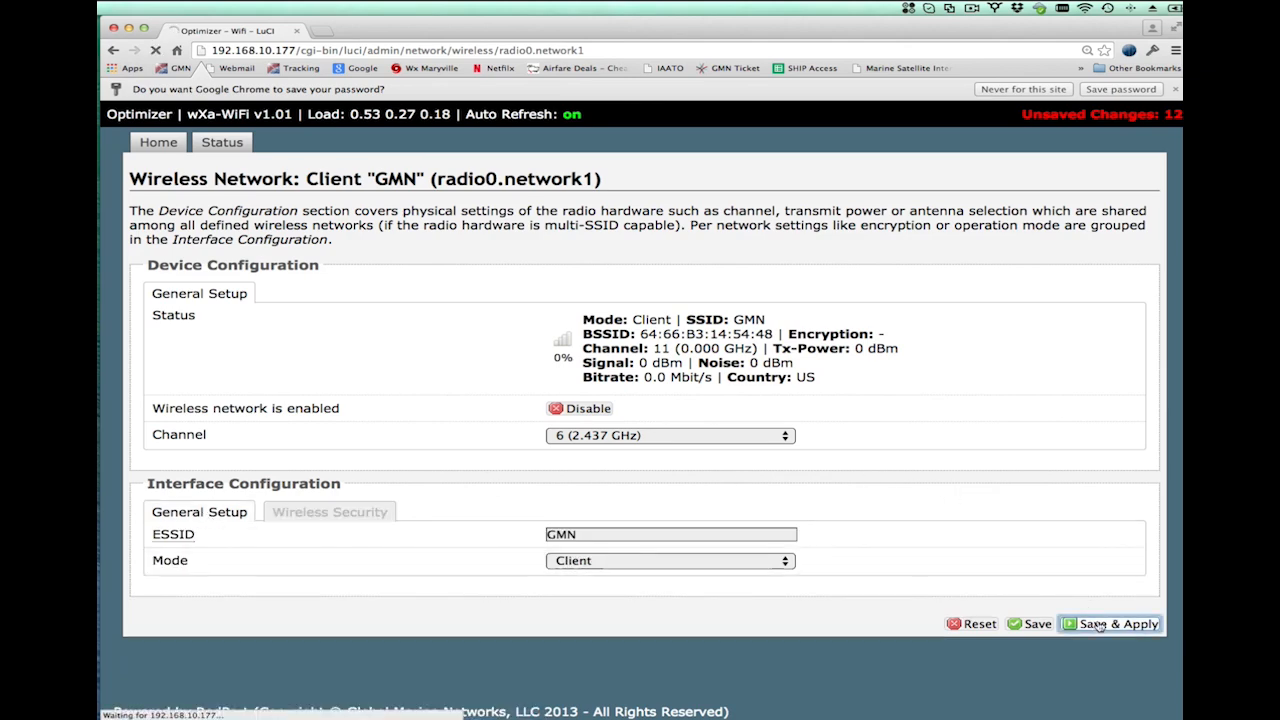
Let Save & Apply finish until the GMN client shows 100% signal
left_click(1110, 624)
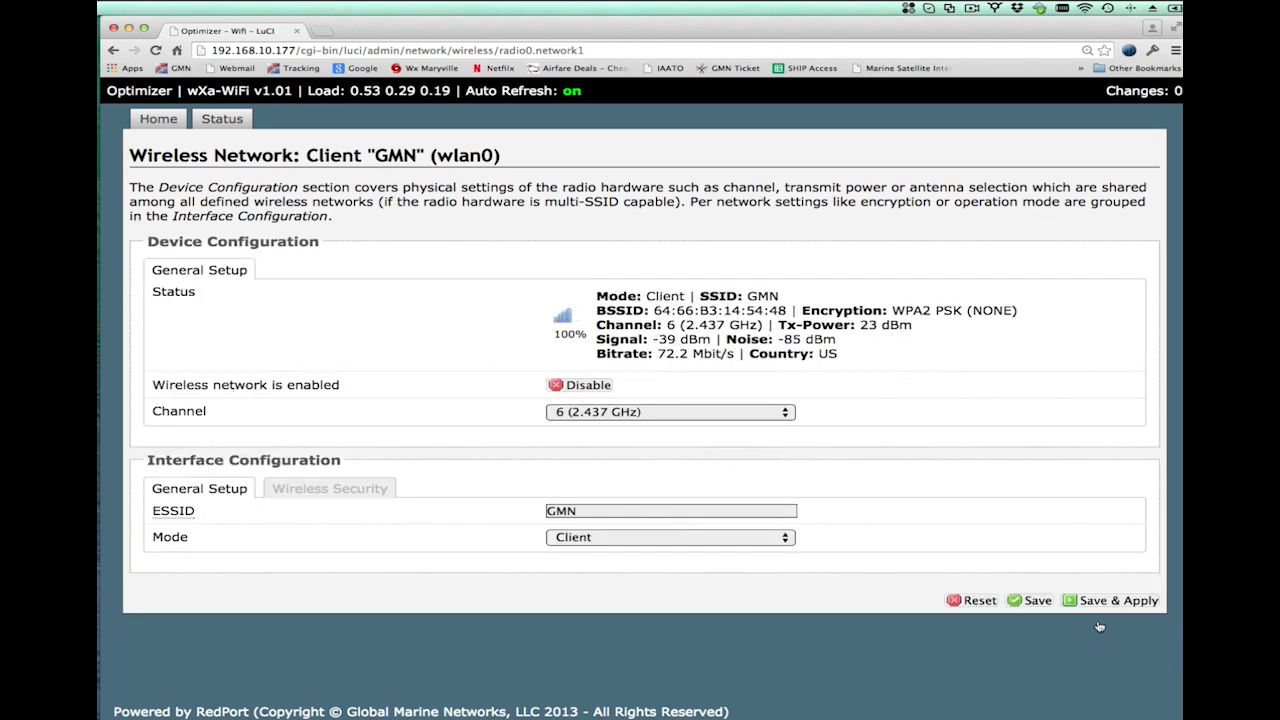
mouse_move(736, 366)
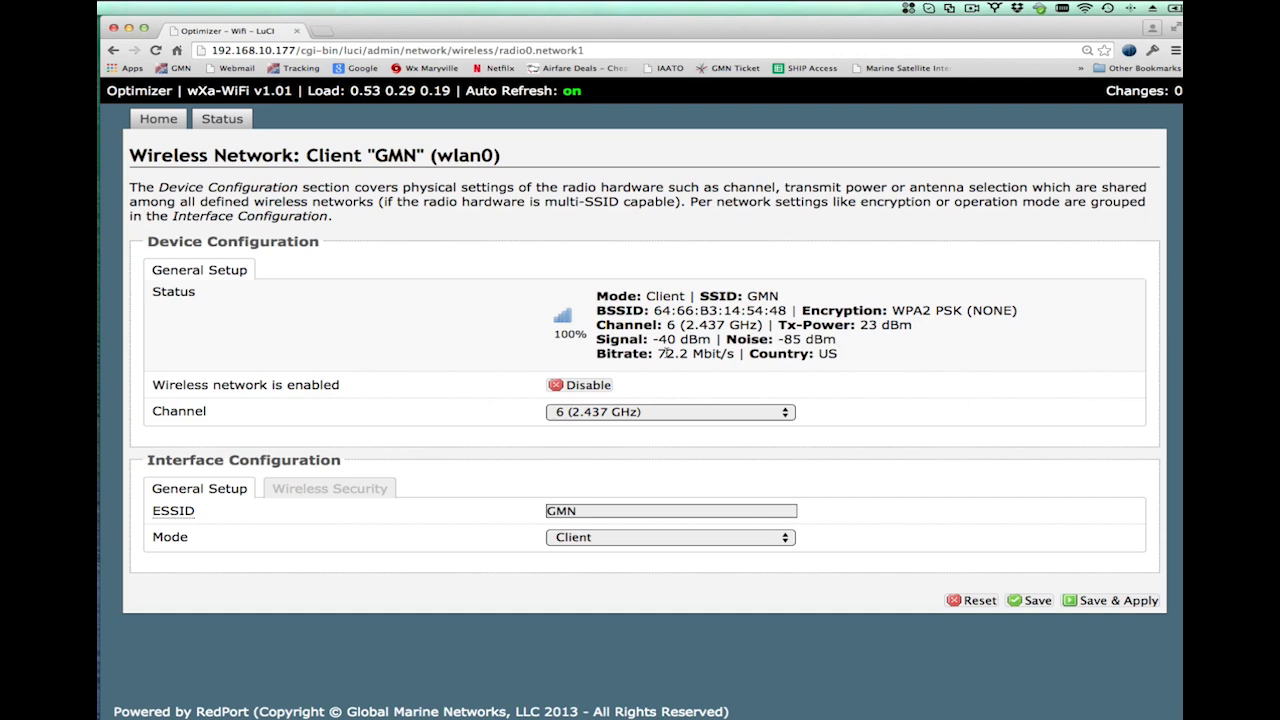
mouse_move(532, 328)
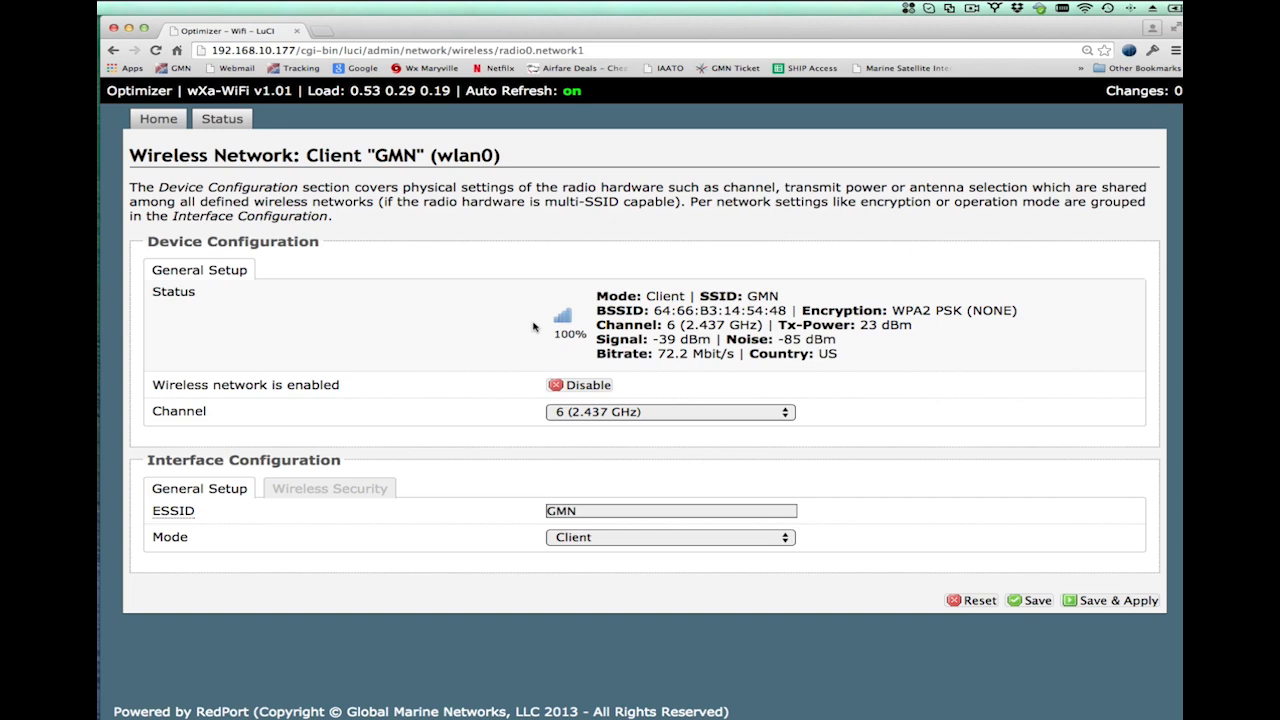
mouse_move(420, 396)
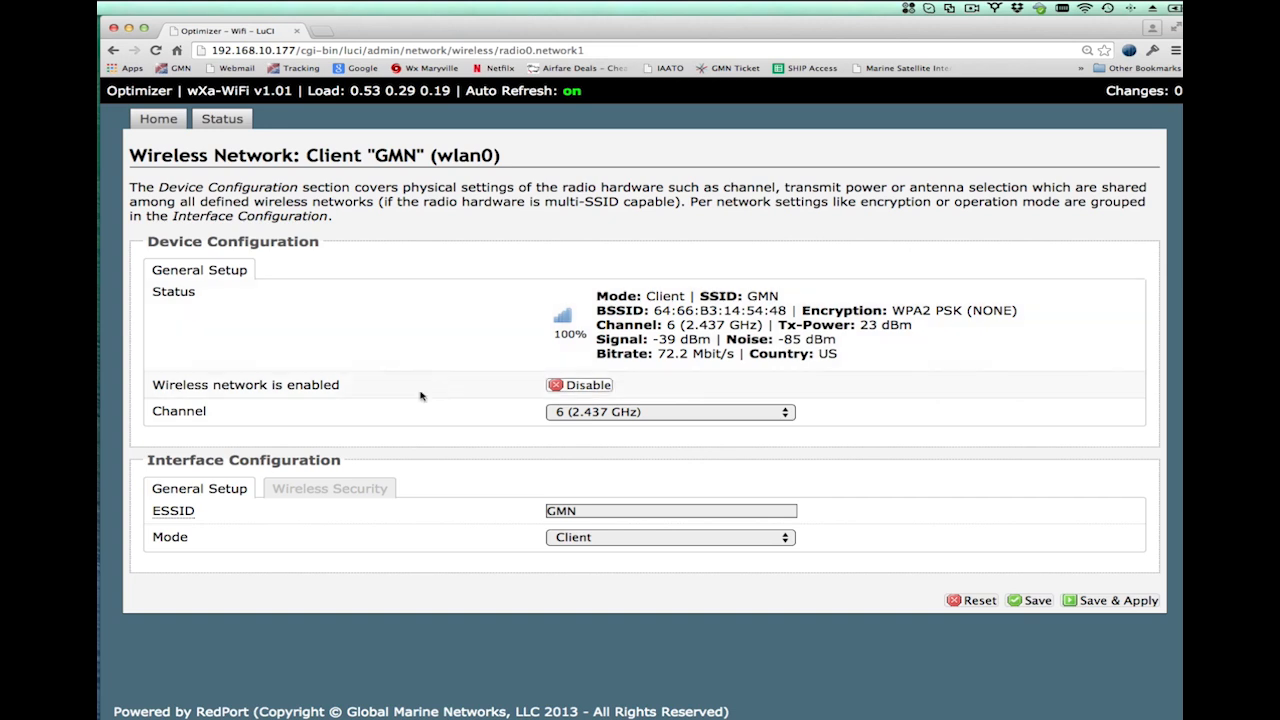
Show the GMN client's Wireless Security settings confirming WPA2-PSK with saved key
left_click(328, 488)
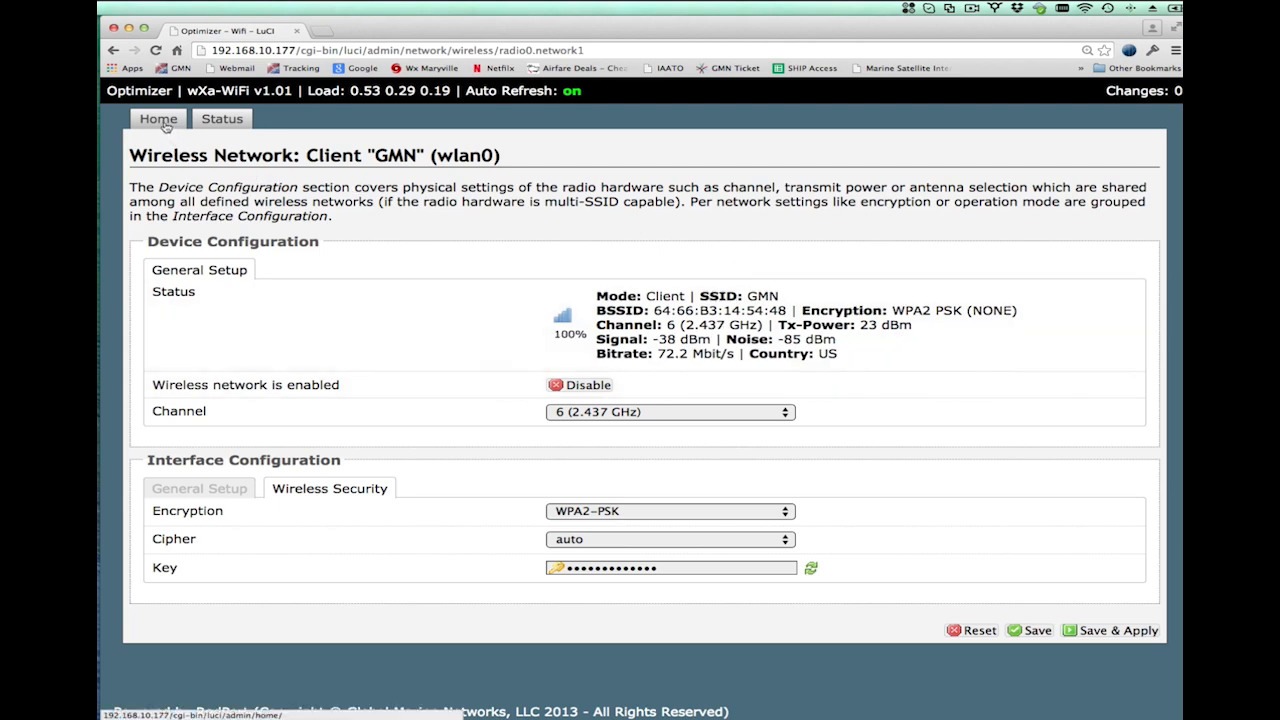
Return Home and choose Enable WiFi Extender under Step 2 to route all traffic through it
left_click(158, 118)
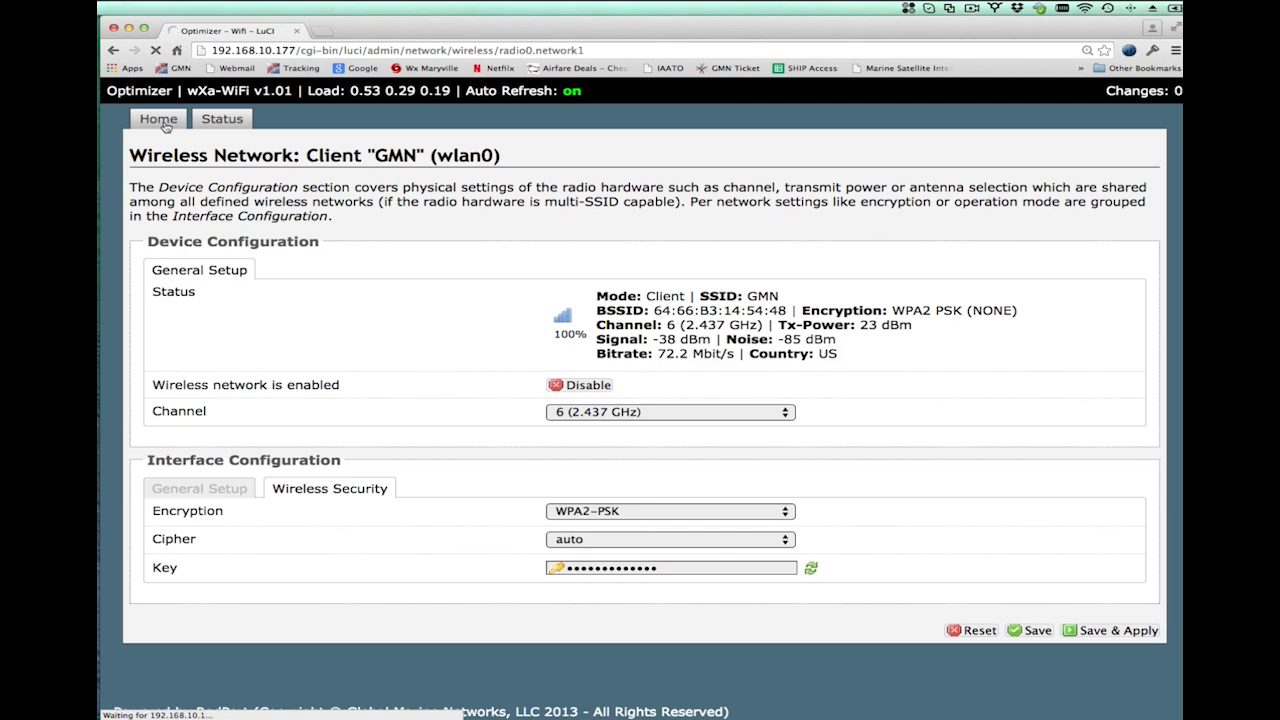
left_click(158, 118)
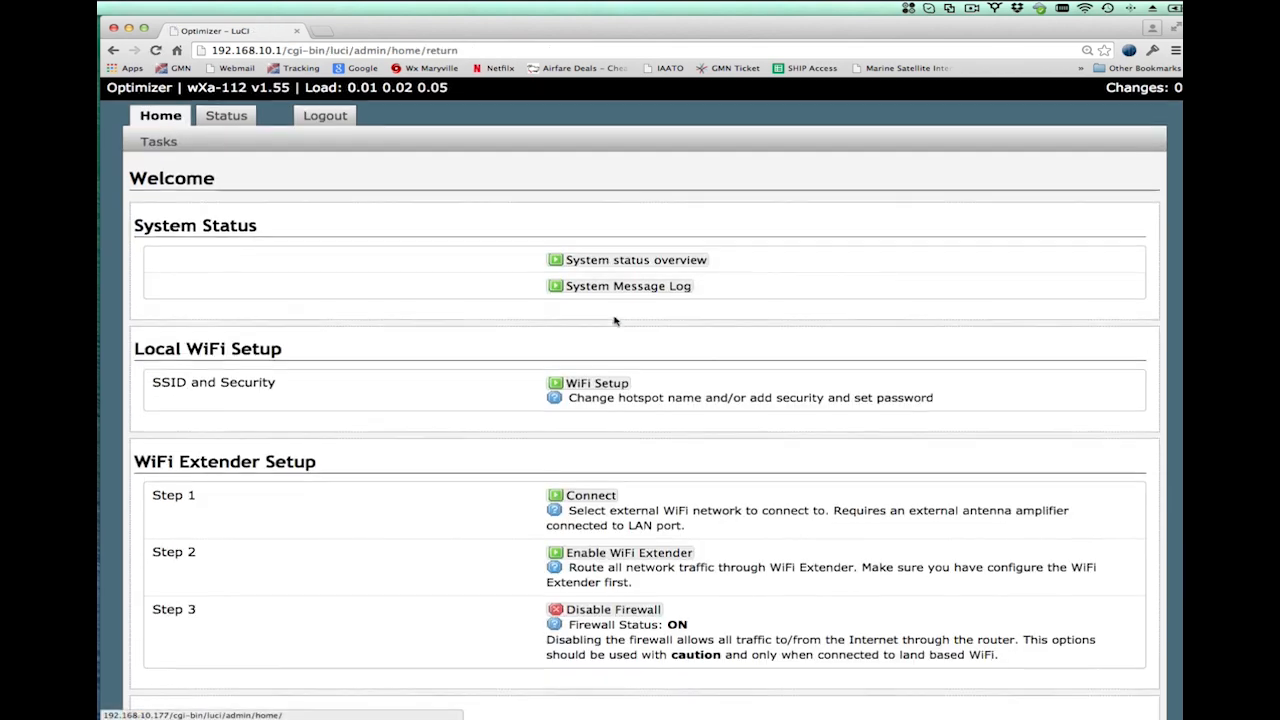
scroll("down", 3)
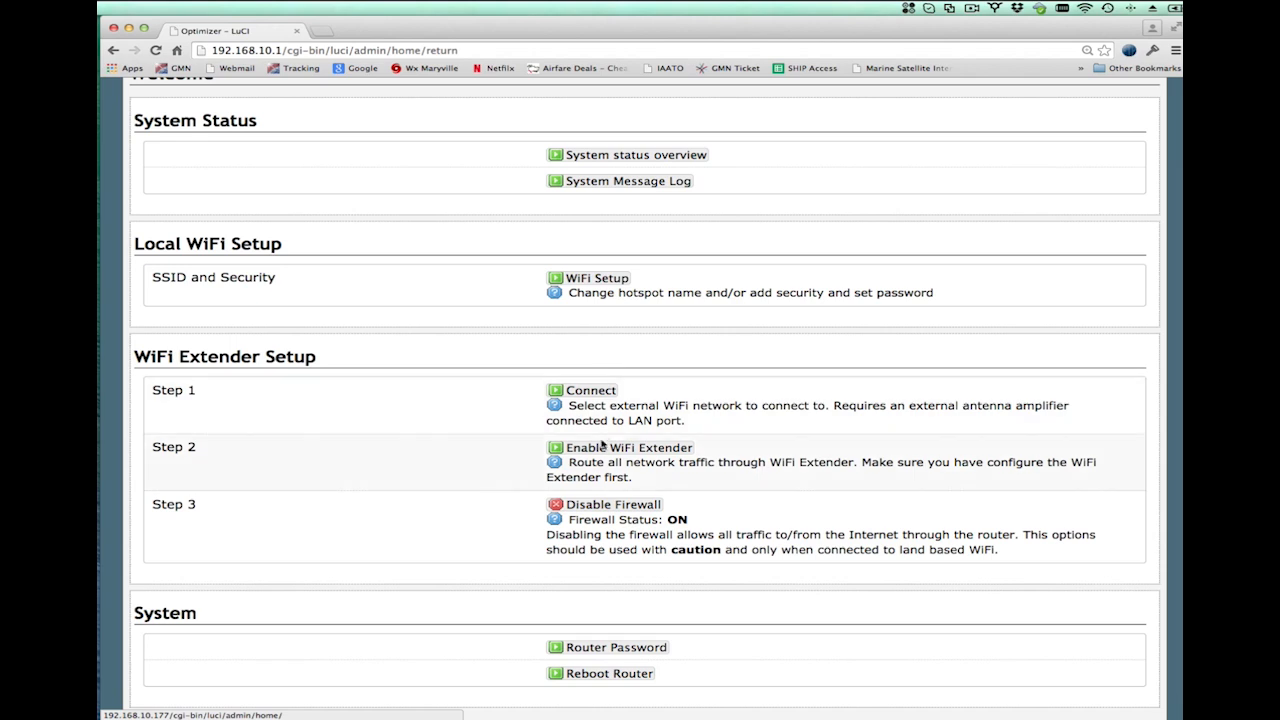
left_click(628, 448)
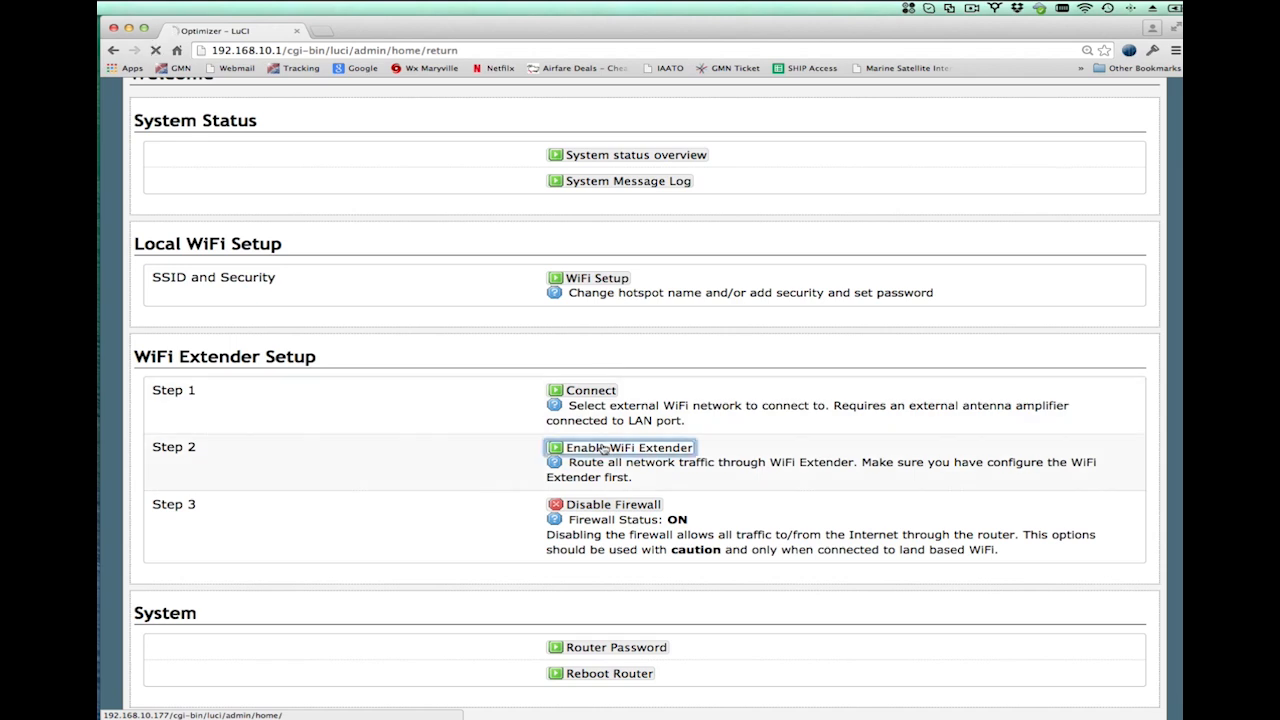
Re-enter admin credentials and log in so the WiFi Extender shows as enabled
left_click(628, 448)
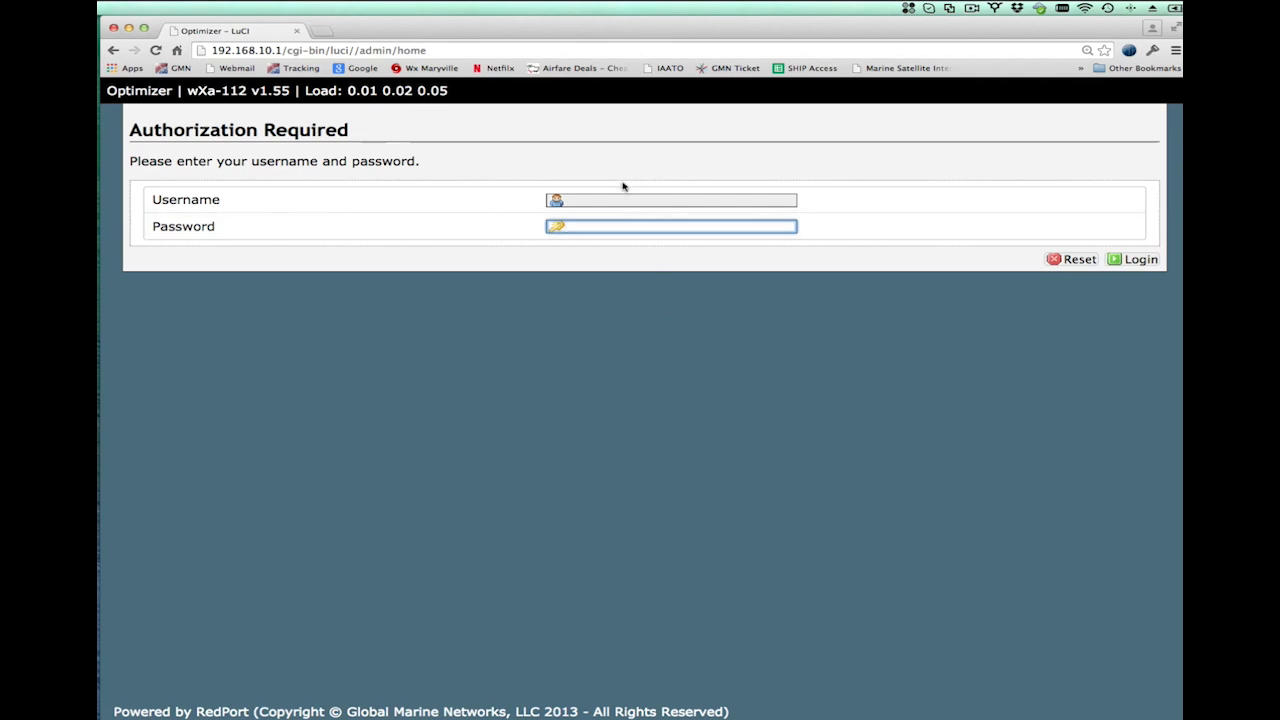
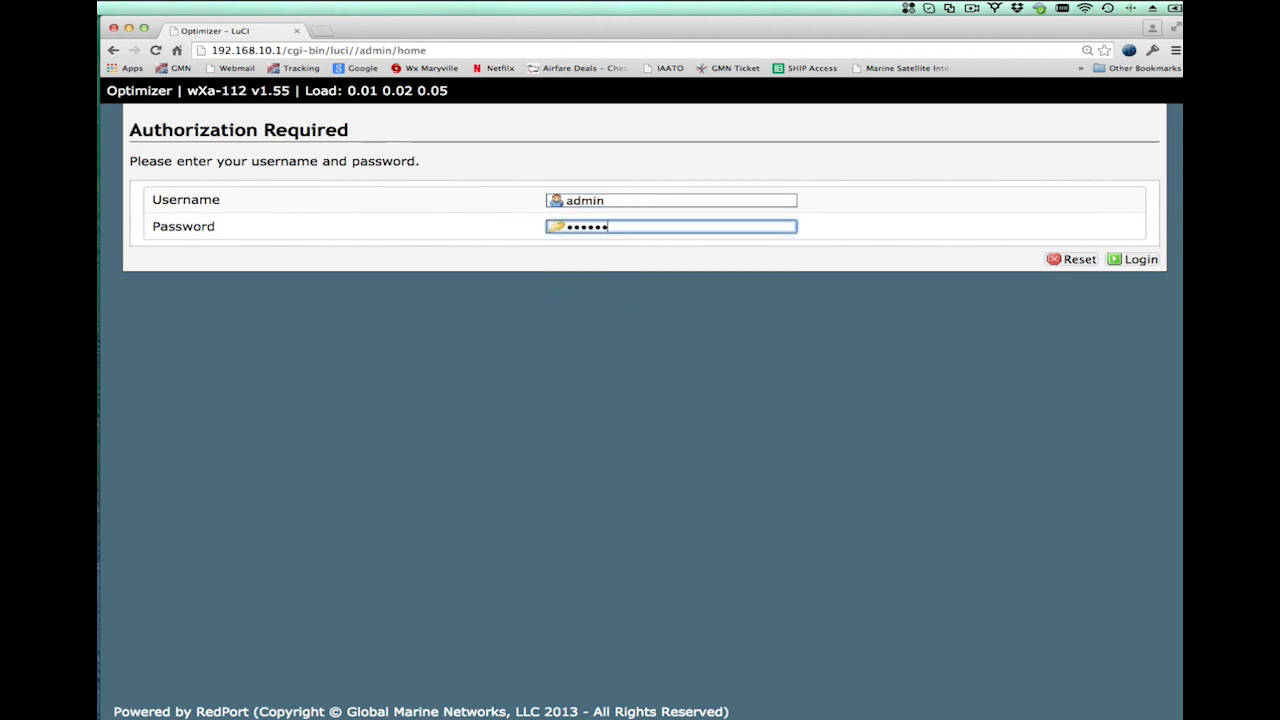
left_click(1140, 260)
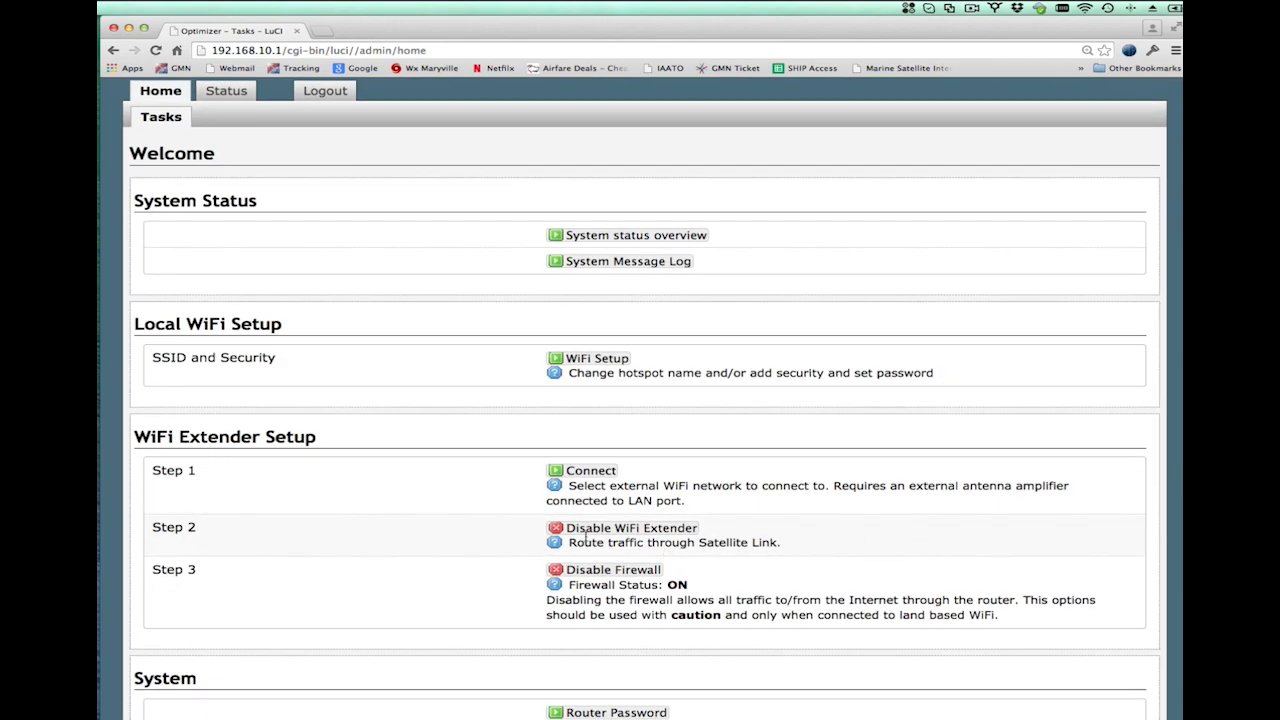
mouse_move(836, 524)
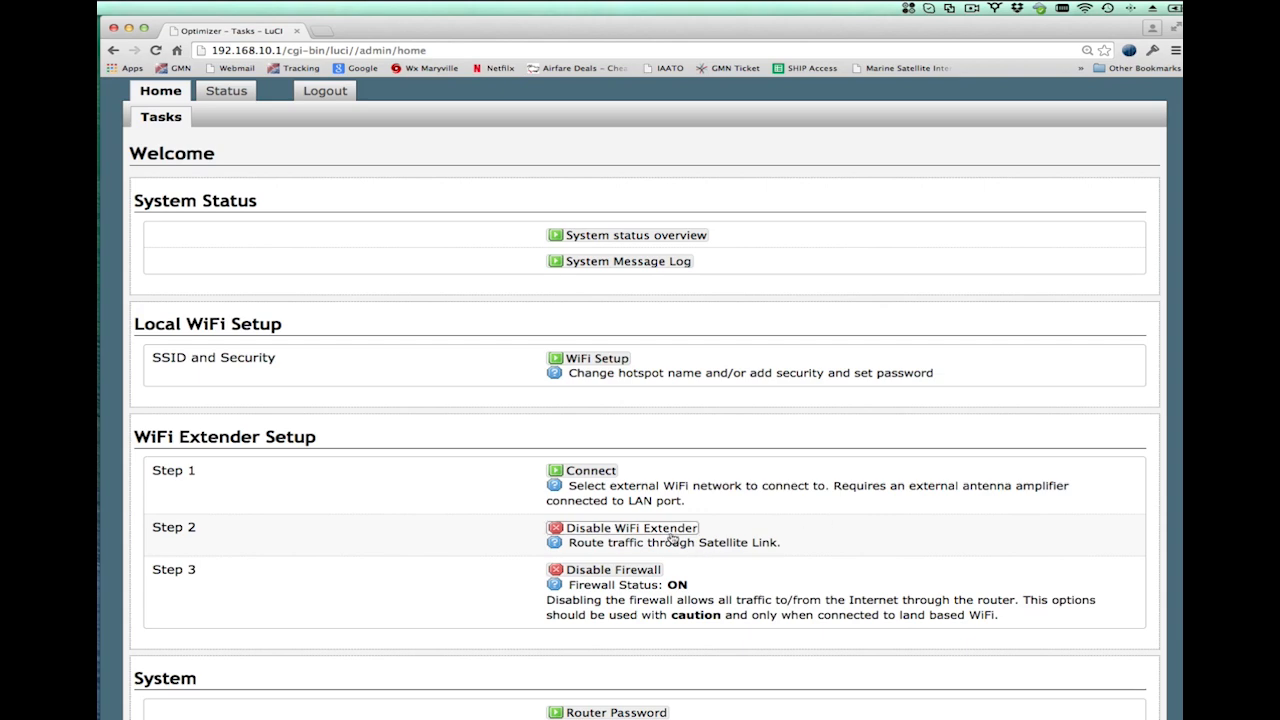
left_click(632, 528)
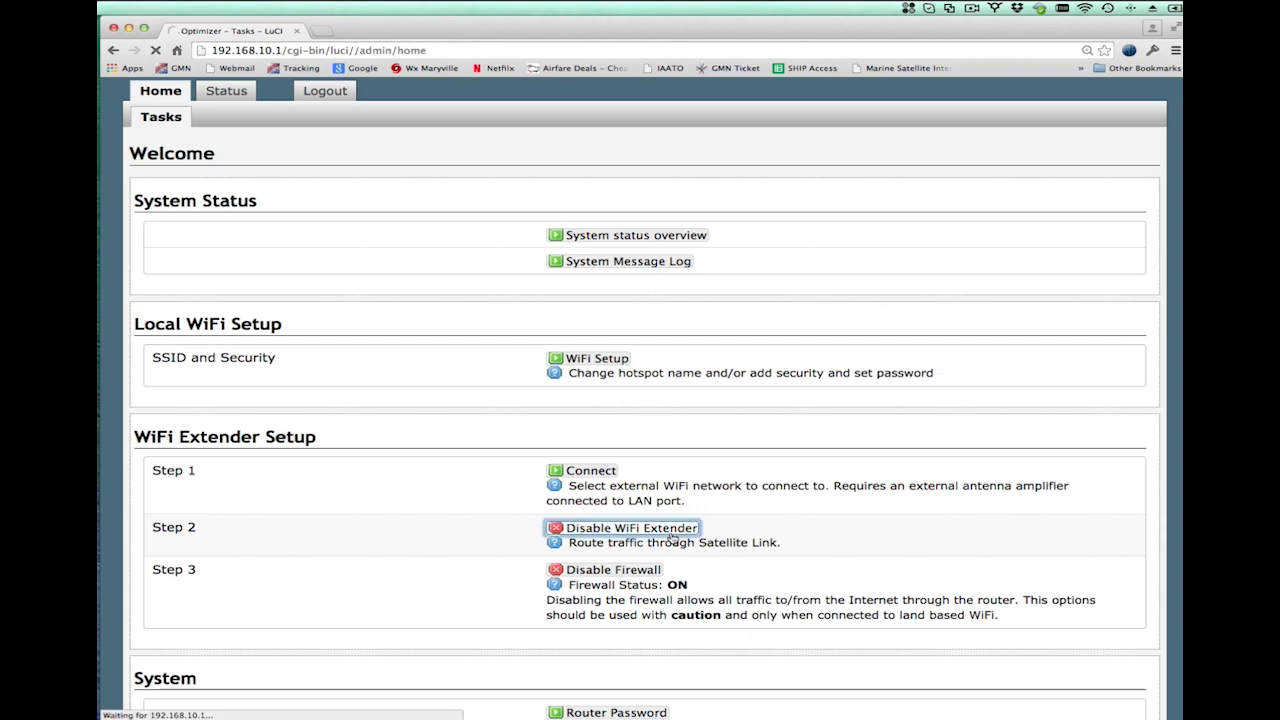
left_click(624, 528)
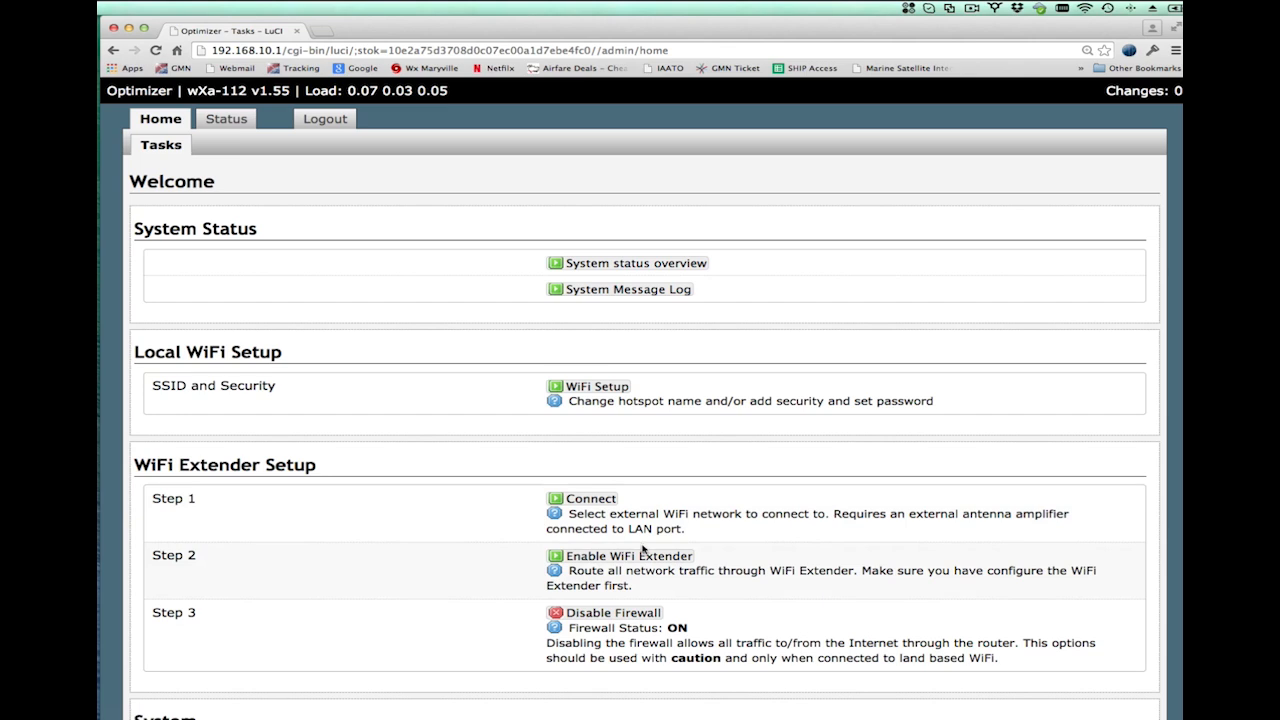
left_click(628, 556)
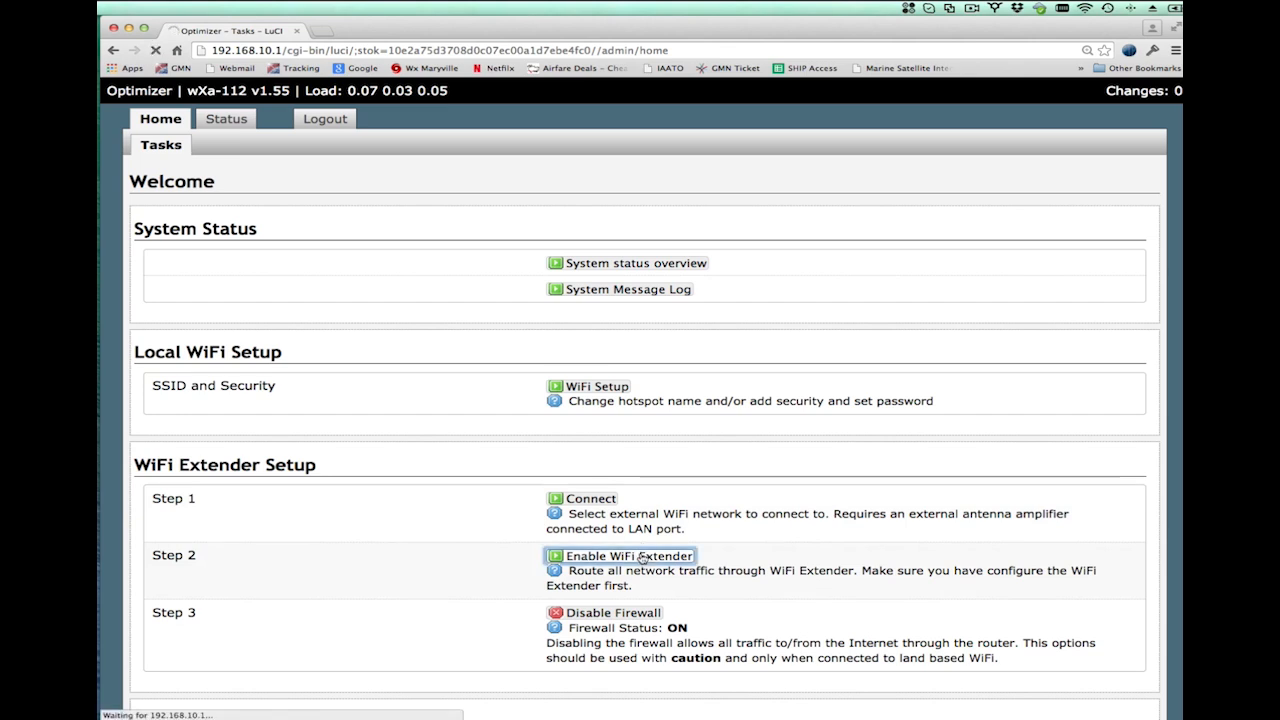
left_click(628, 556)
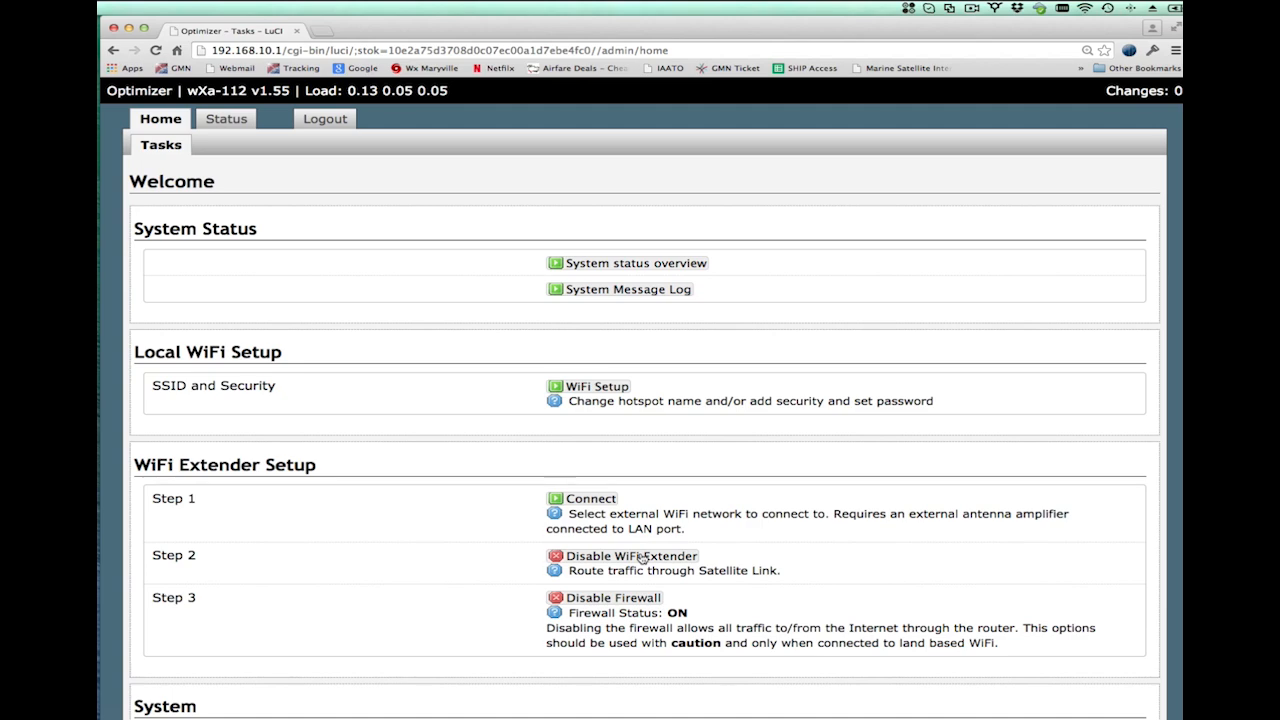
mouse_move(718, 592)
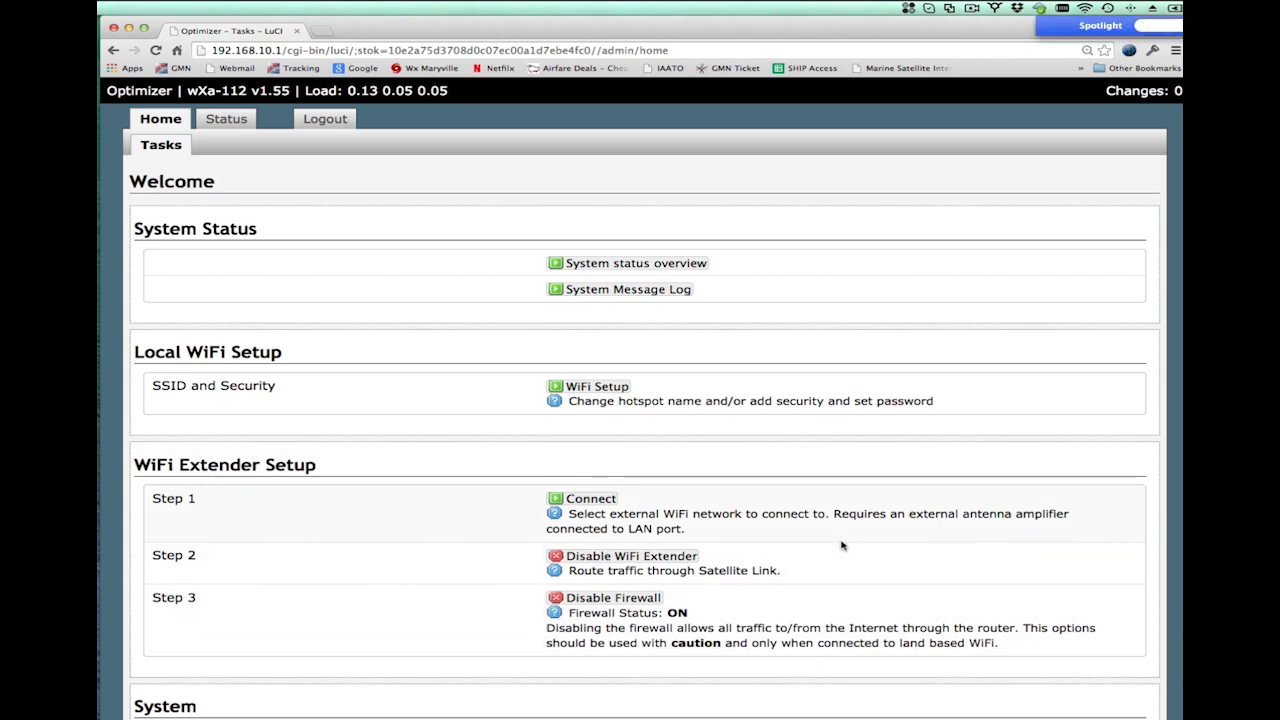
Launch XGate from a Spotlight search for 'xgate' and reposition its window
type("xgar")
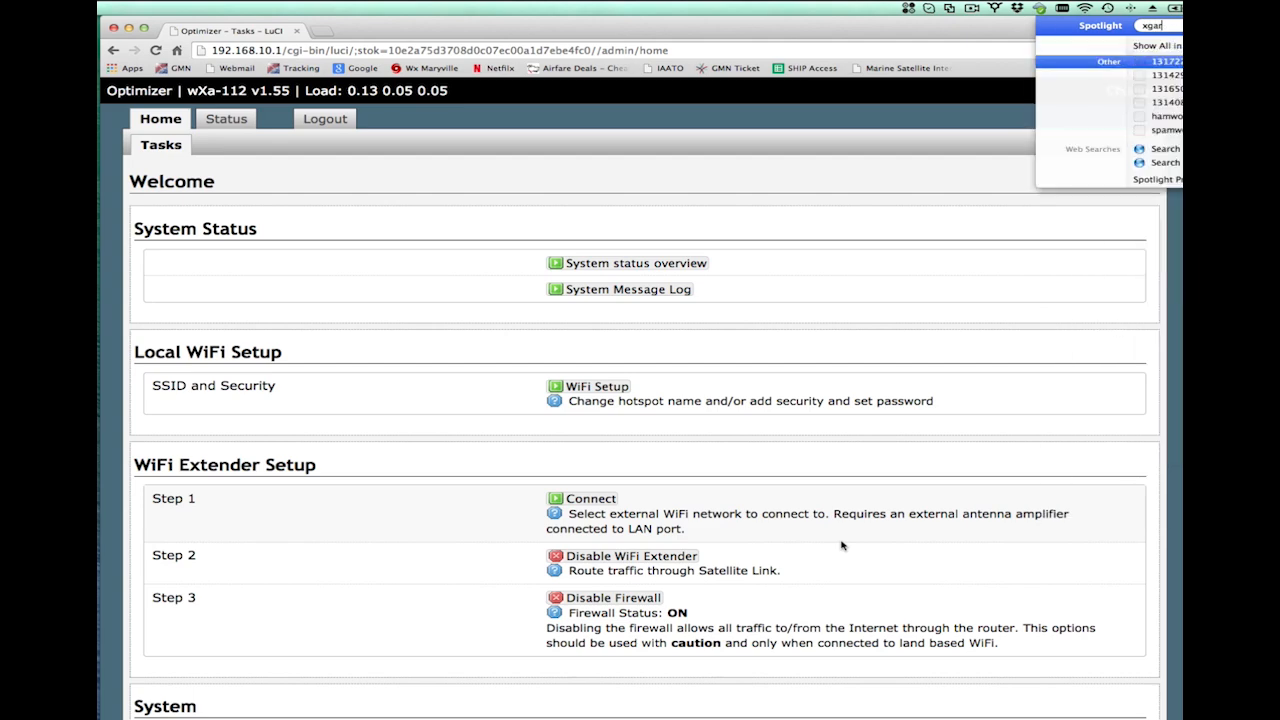
type("gate")
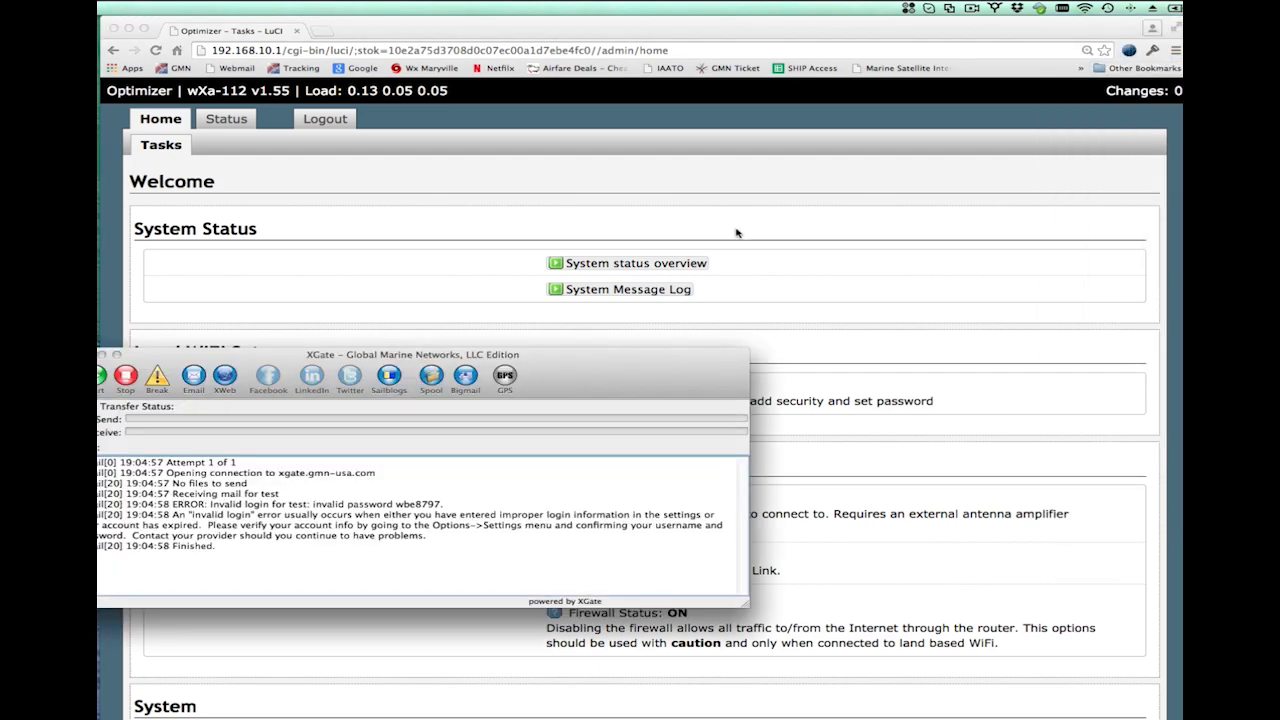
mouse_move(540, 514)
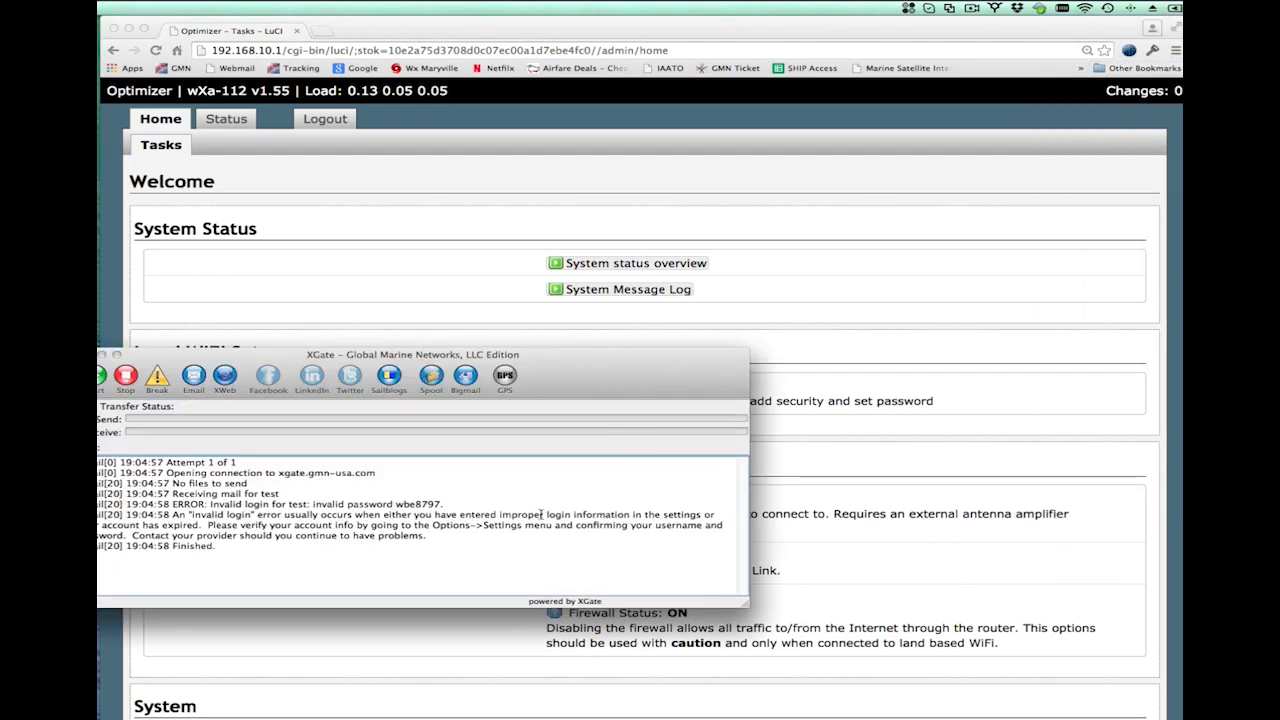
mouse_move(564, 432)
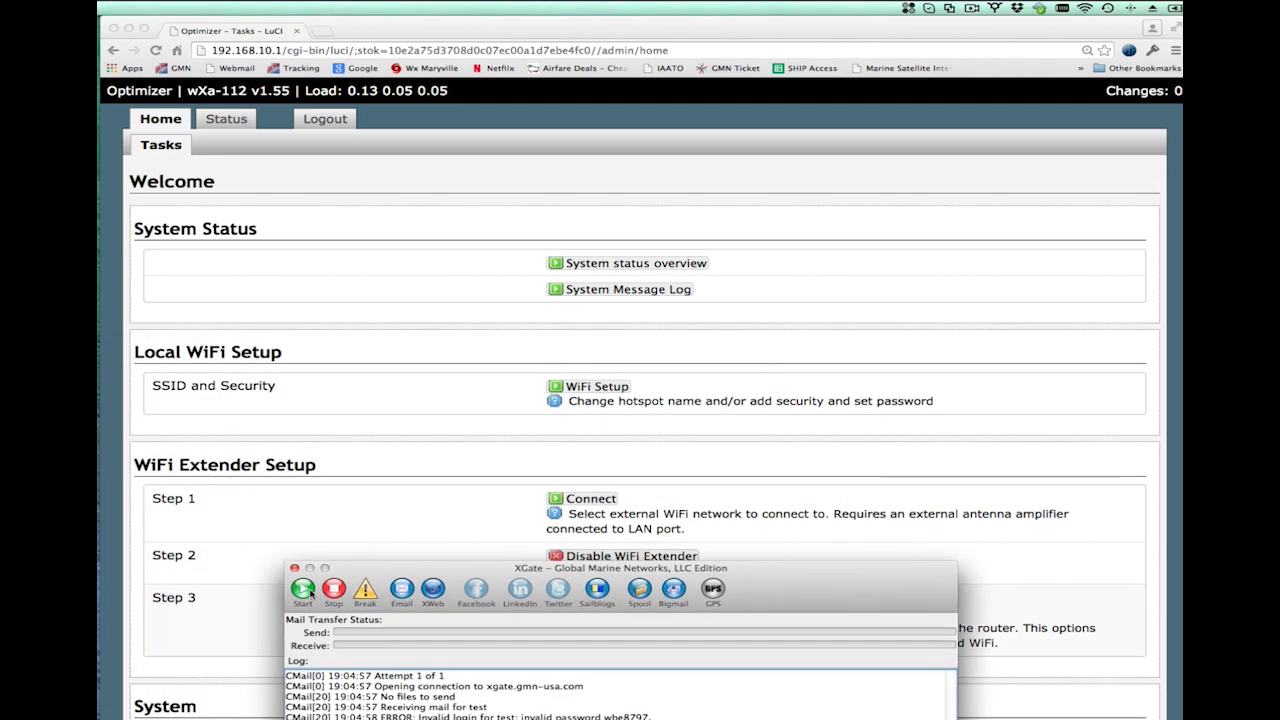
left_click_drag(620, 568, 620, 408)
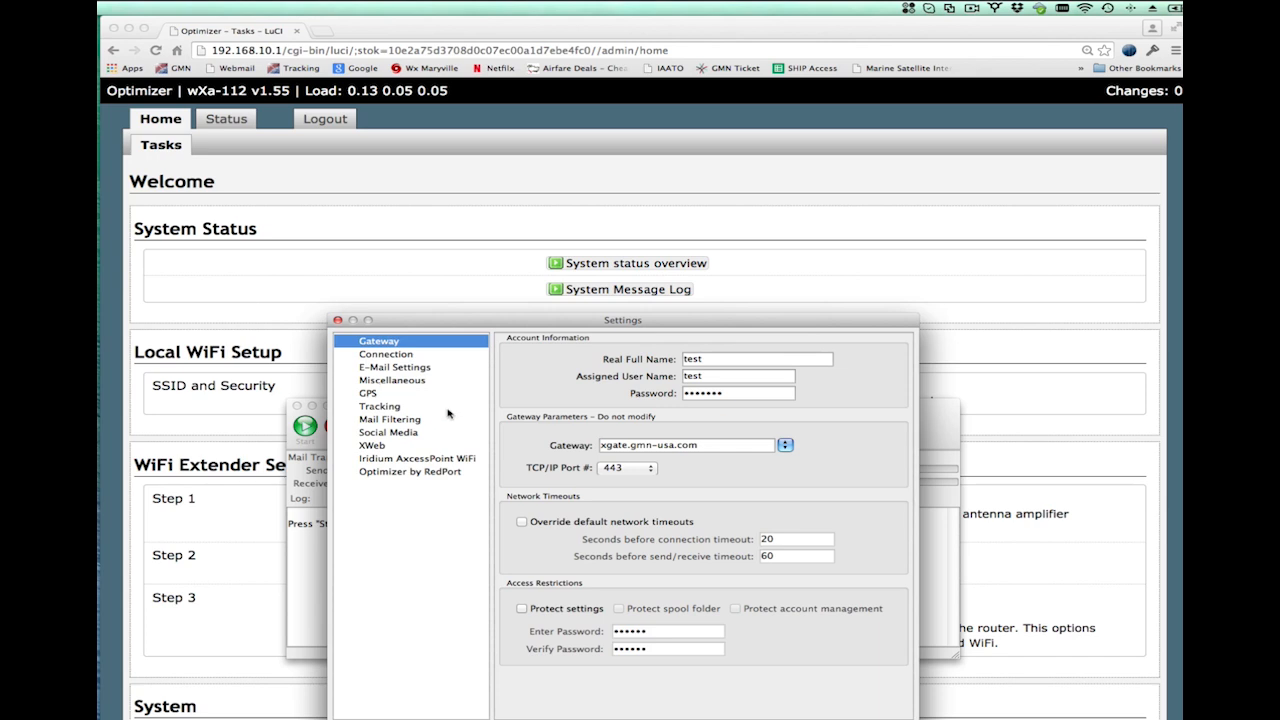
mouse_move(408, 366)
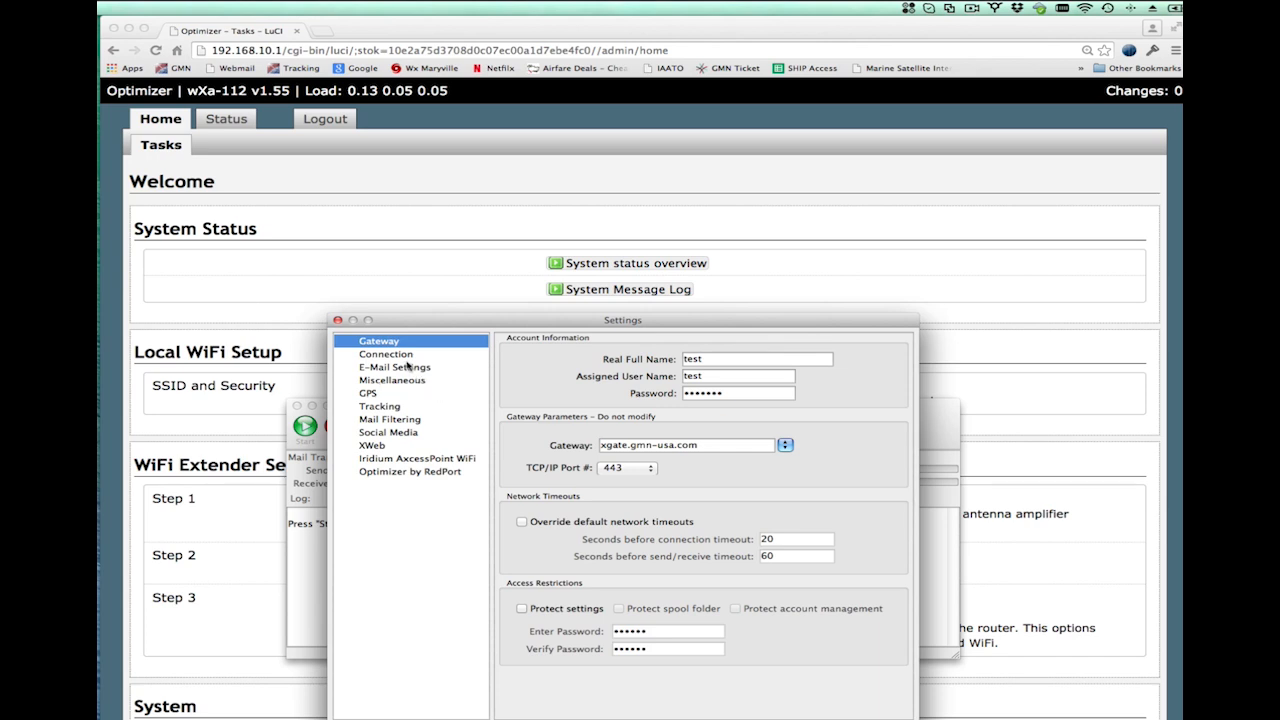
Keep 'Use another connection if already open' checked in Connection settings, then close Settings
left_click(386, 354)
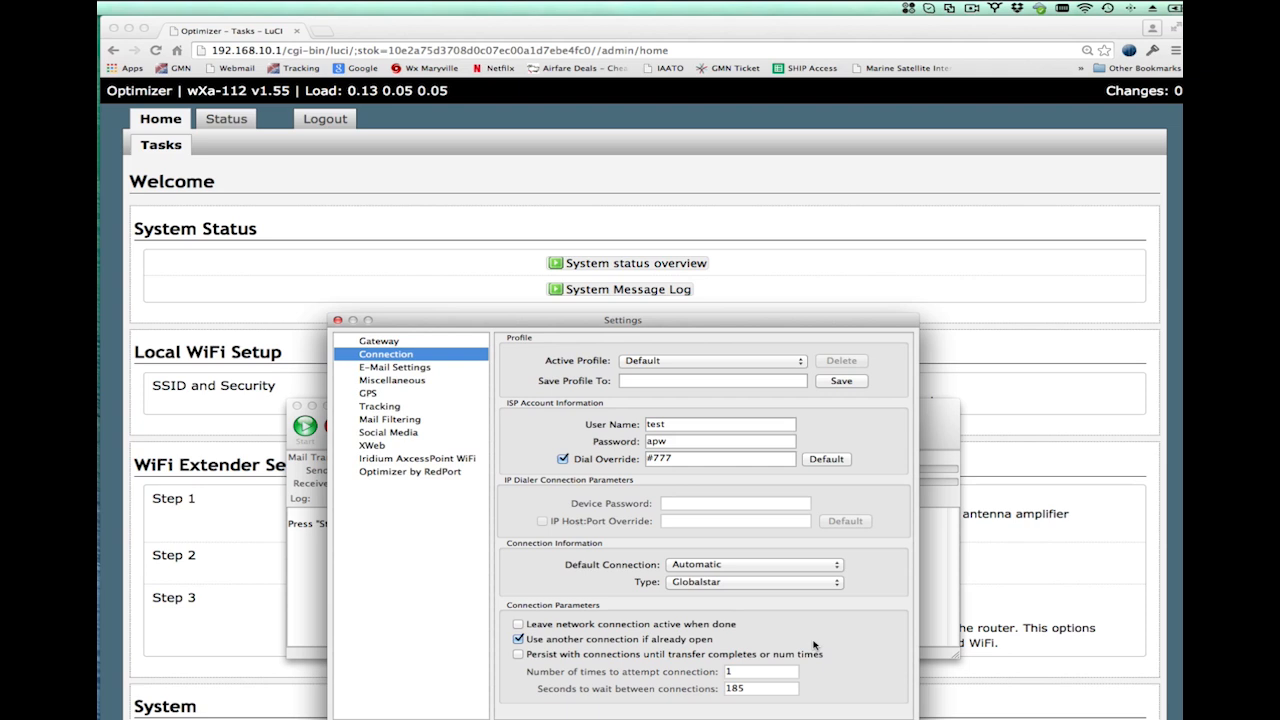
mouse_move(816, 644)
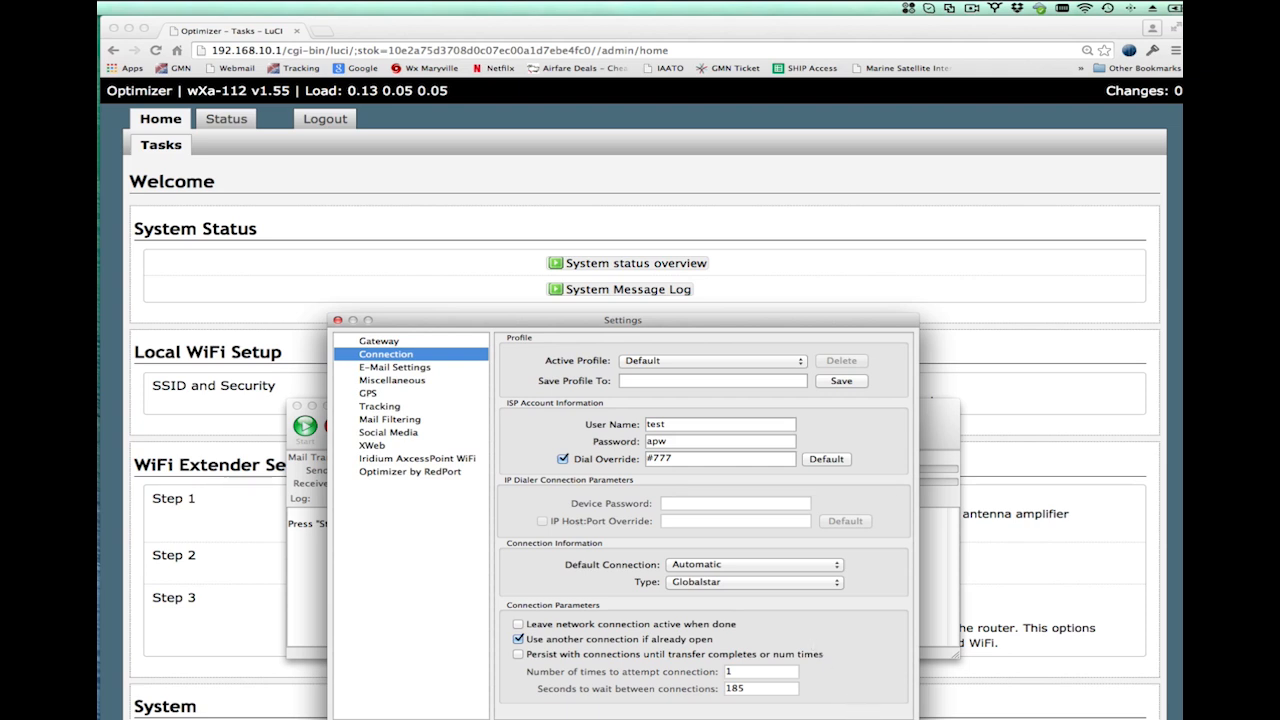
left_click(340, 320)
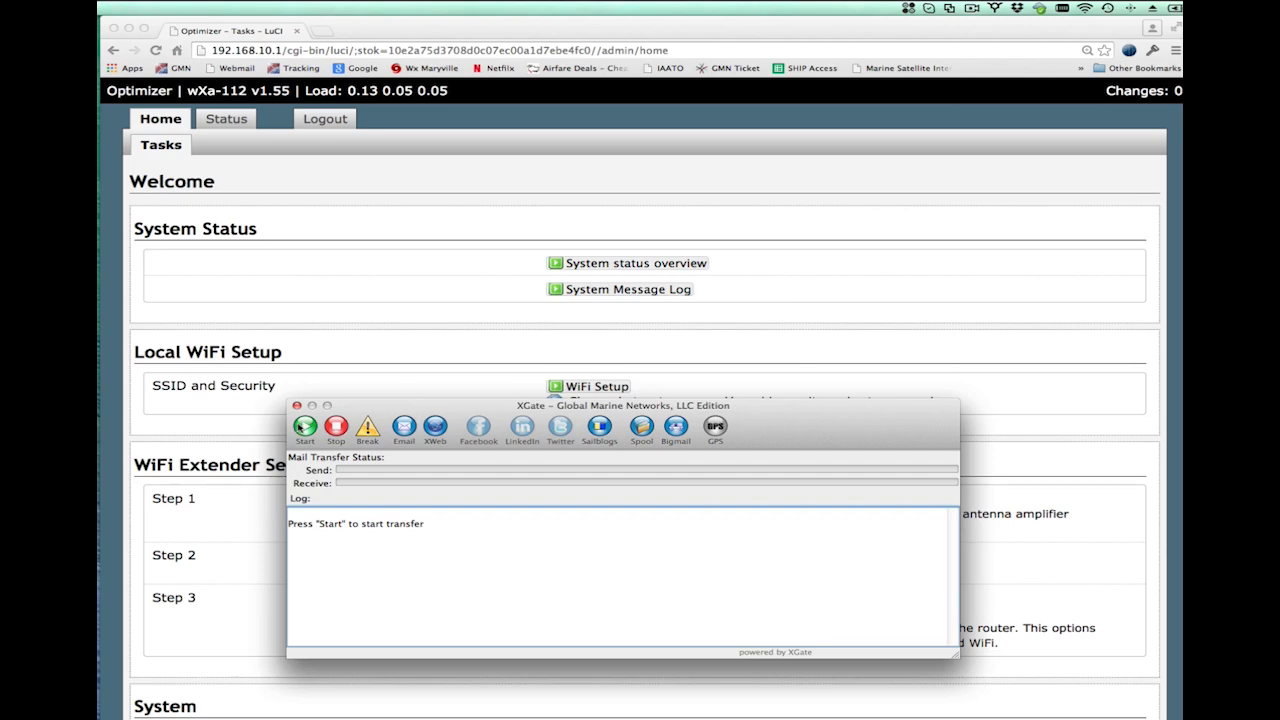
mouse_move(304, 428)
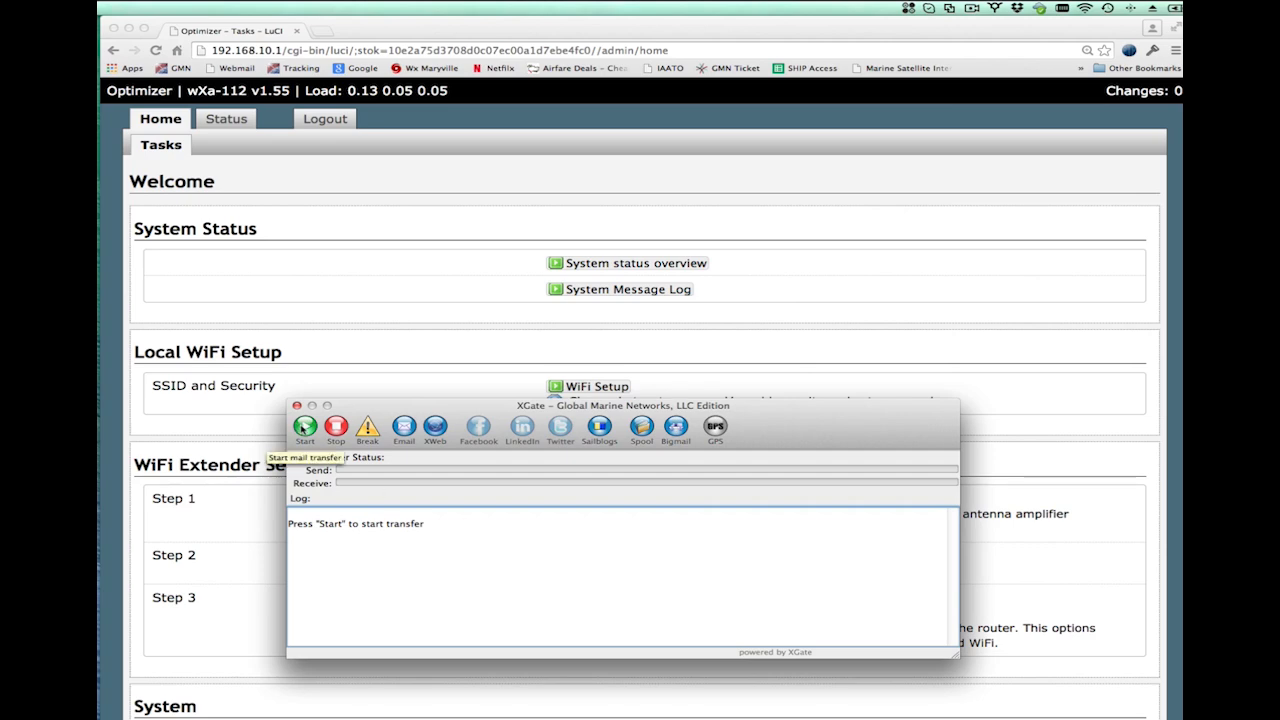
mouse_move(434, 428)
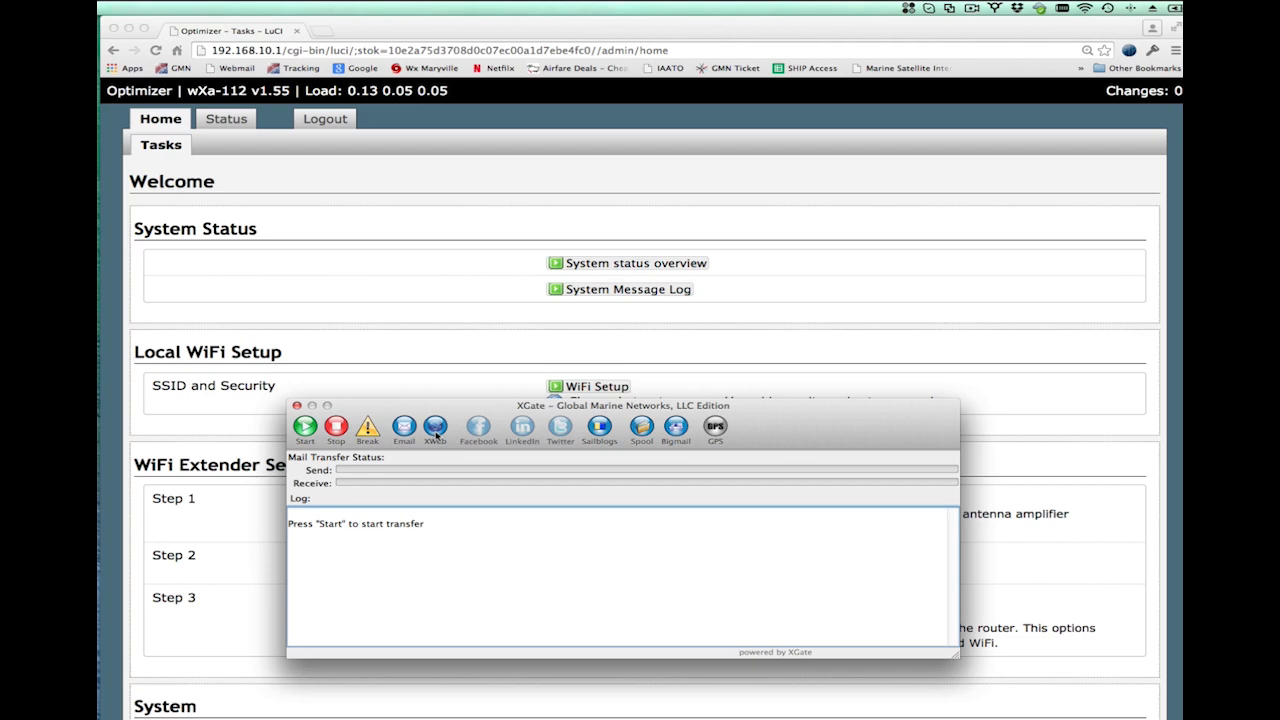
mouse_move(330, 404)
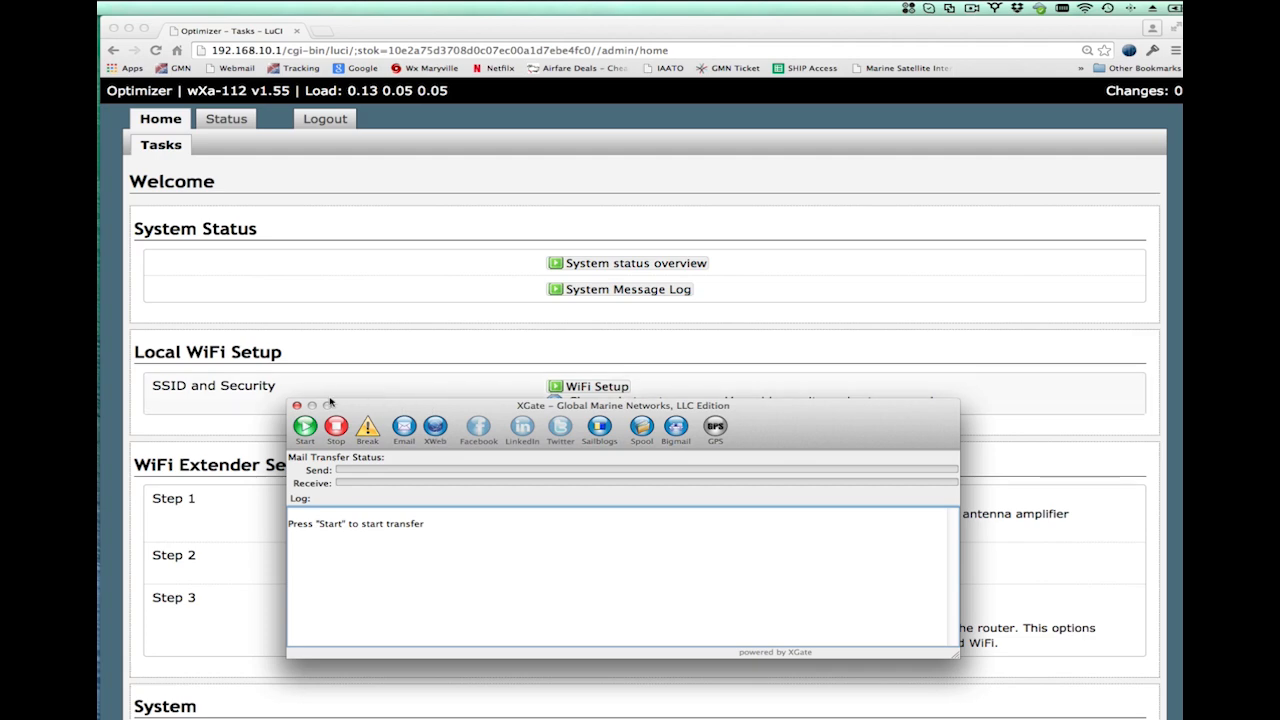
Close the XGate main window, returning to the Optimizer Home page
left_click(296, 404)
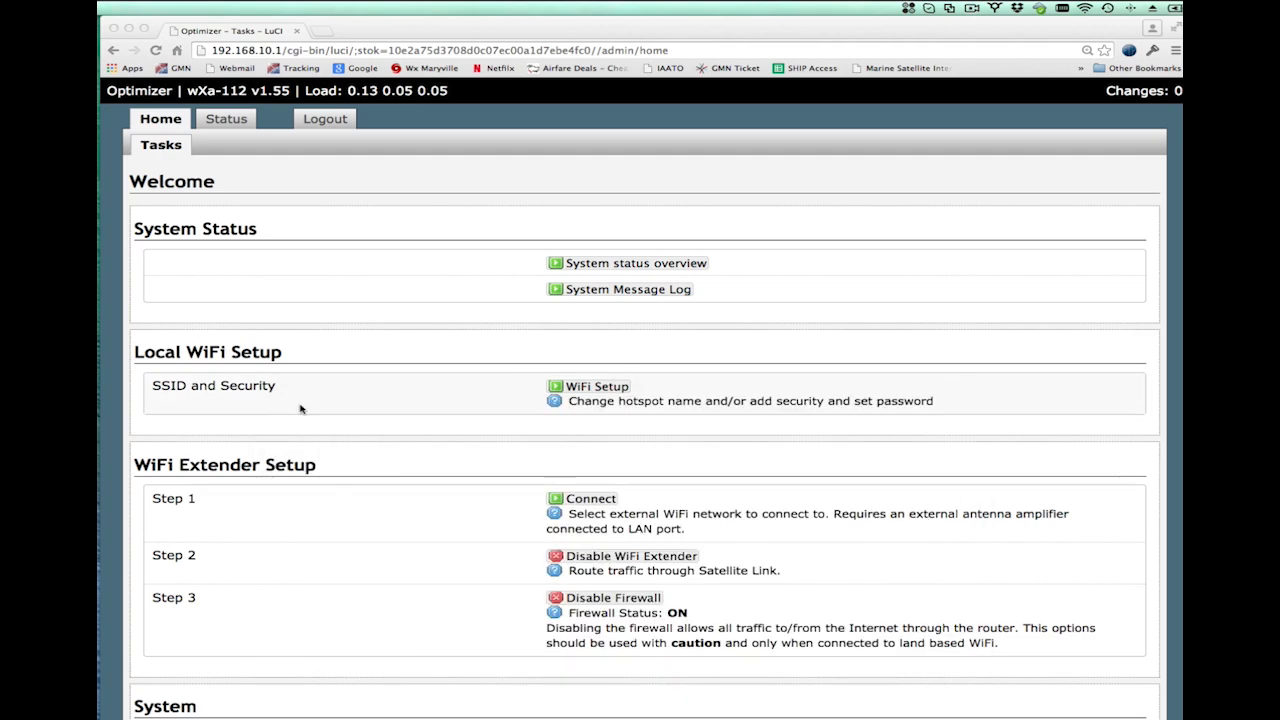
mouse_move(808, 556)
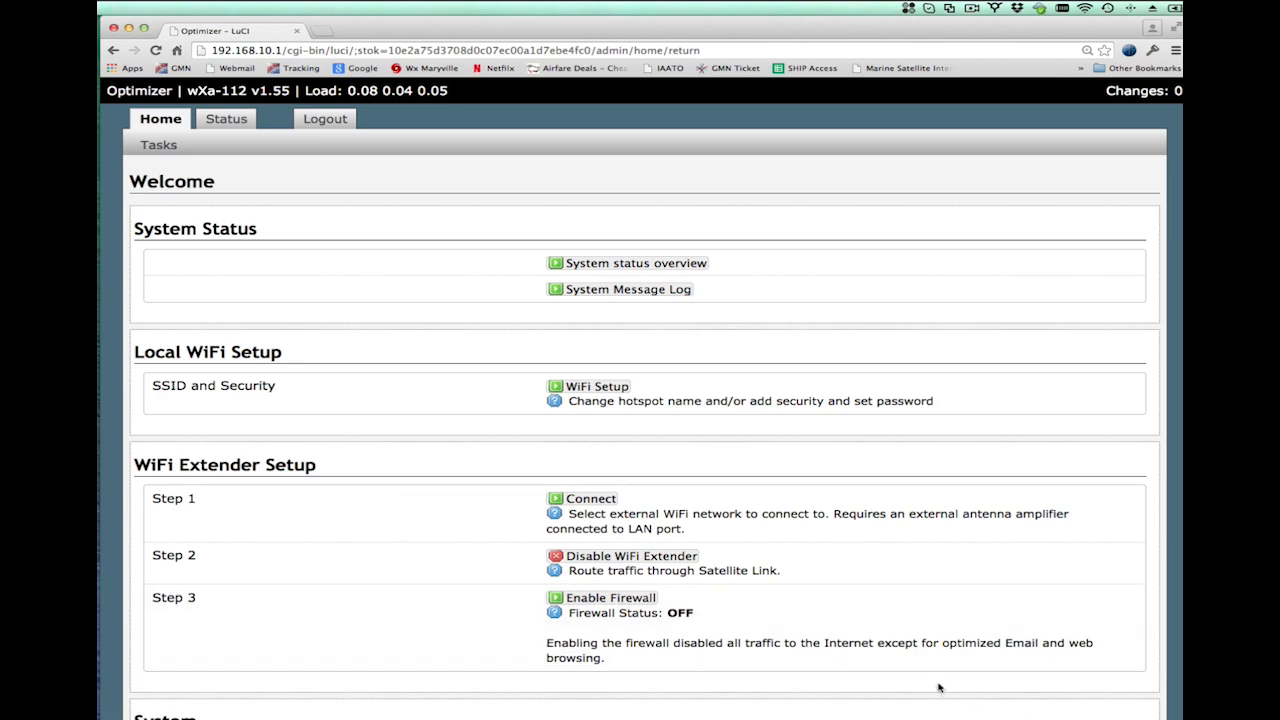
mouse_move(508, 208)
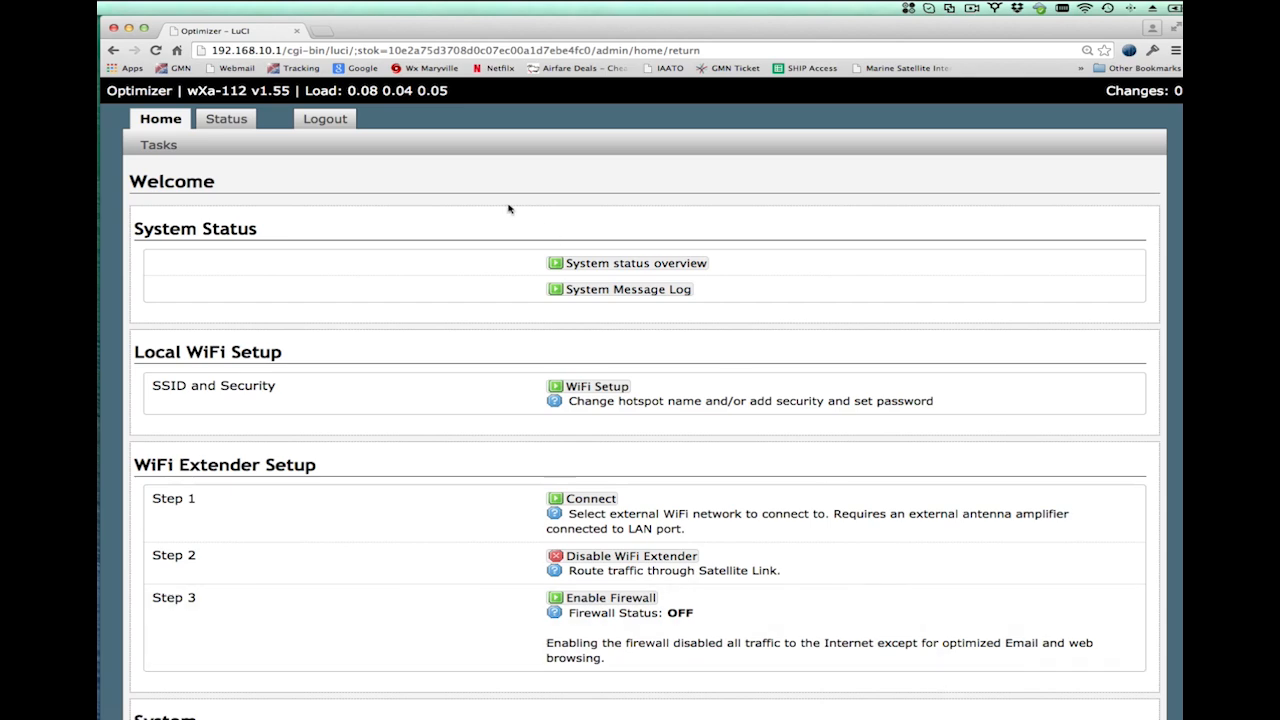
mouse_move(324, 38)
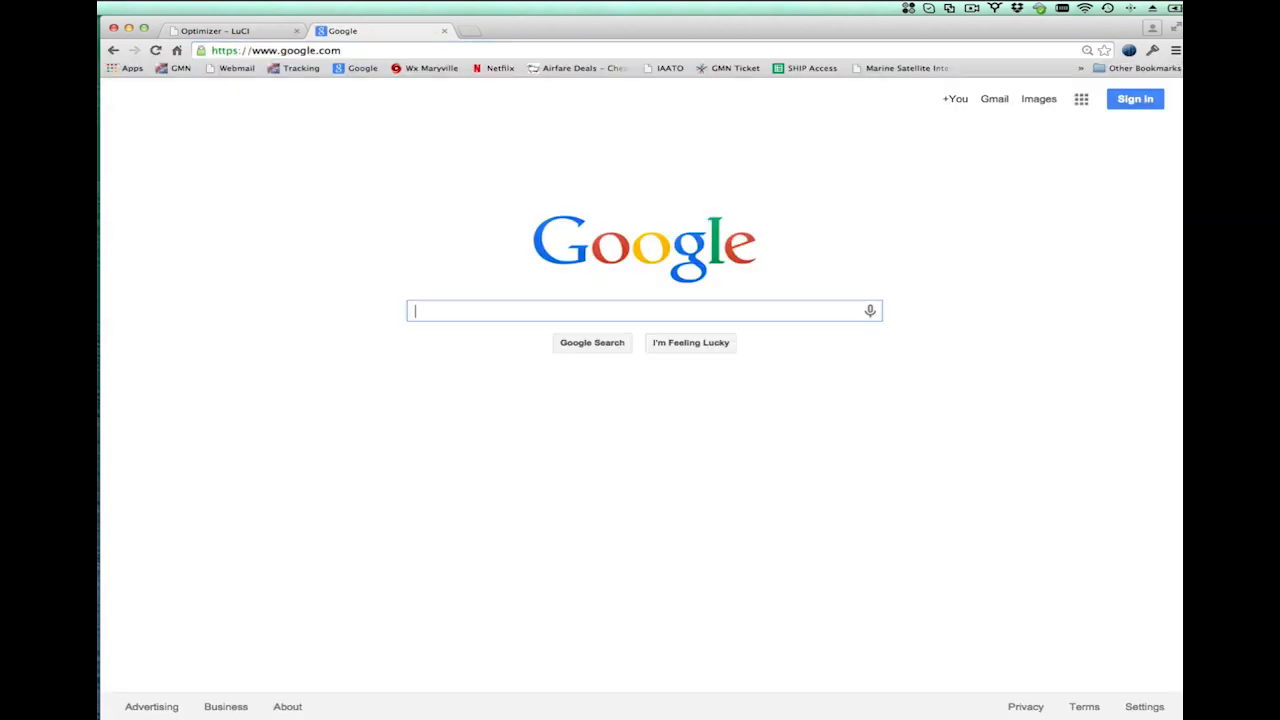
Return to the Optimizer tab after disabling the firewall and loading google.com
left_click(212, 30)
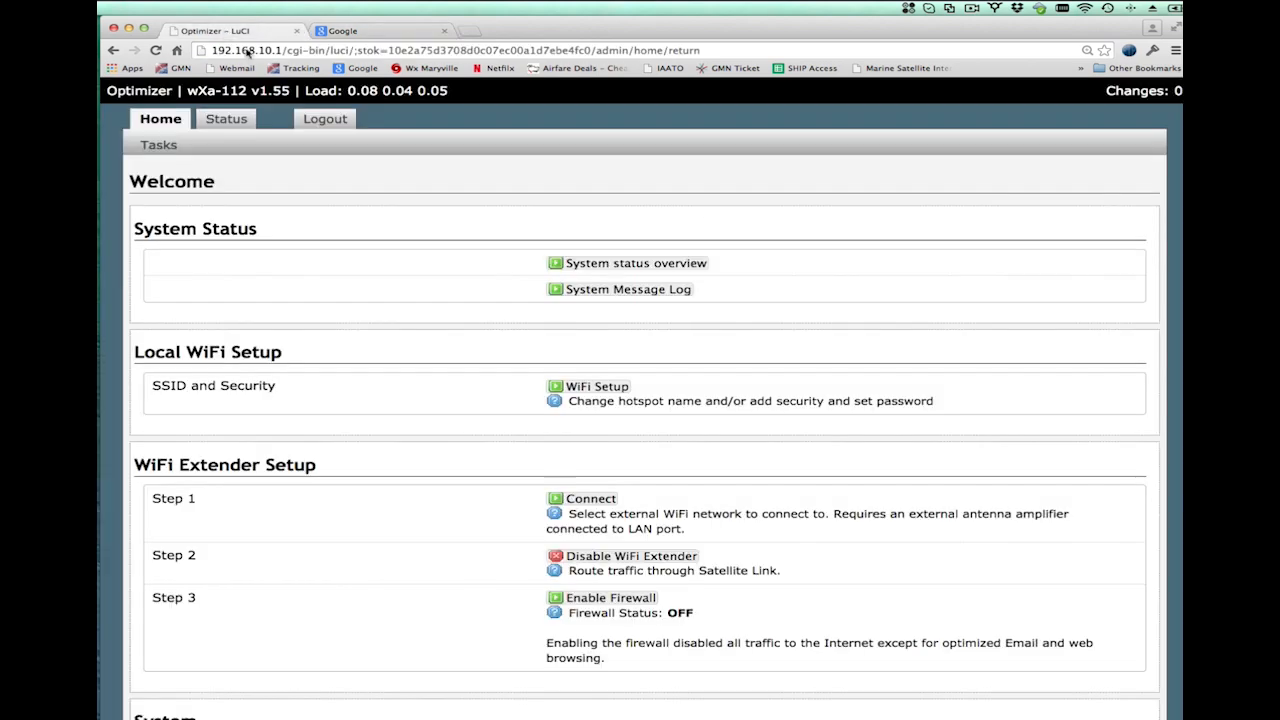
mouse_move(688, 244)
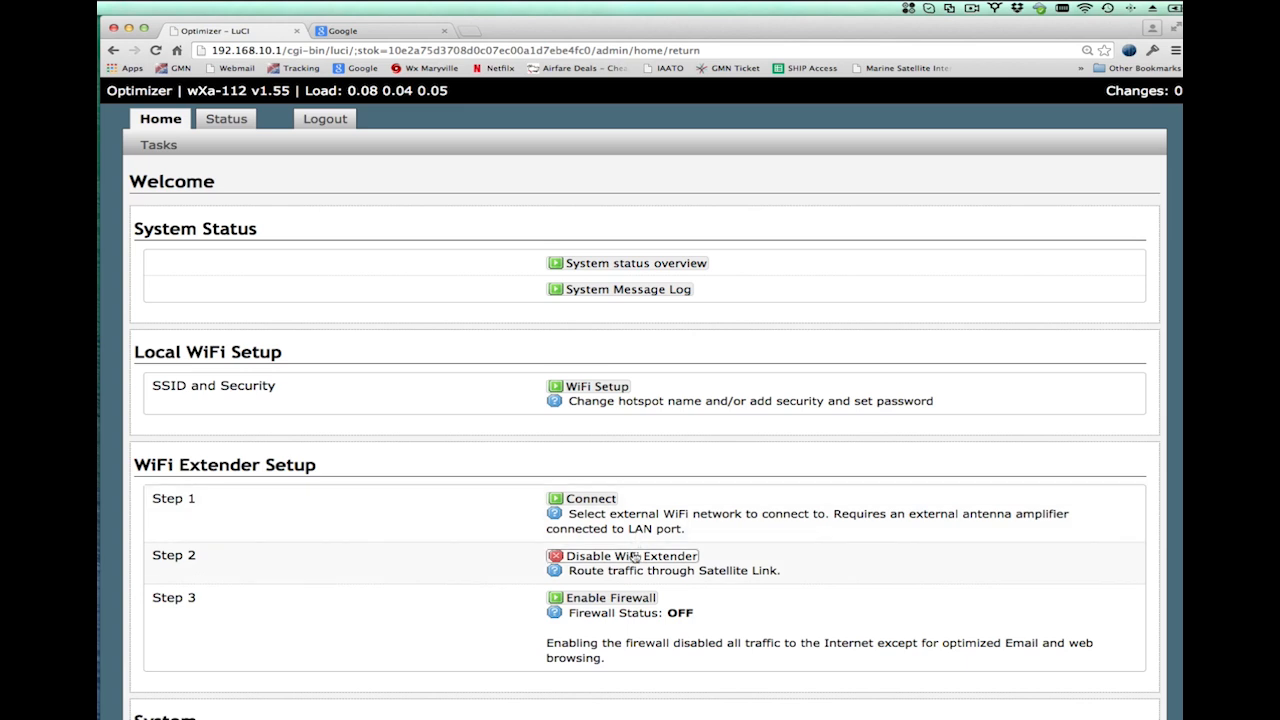
Disable the WiFi Extender in Step 2 so traffic returns to the satellite link
left_click(632, 556)
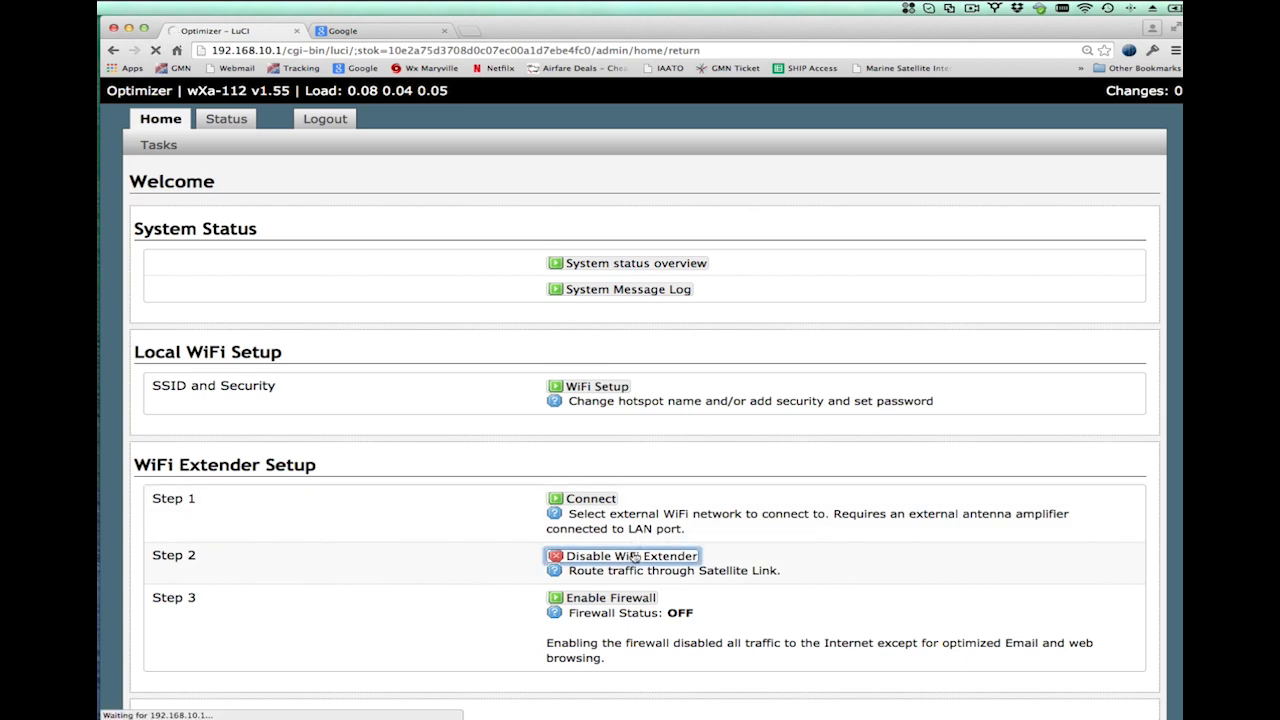
left_click(632, 556)
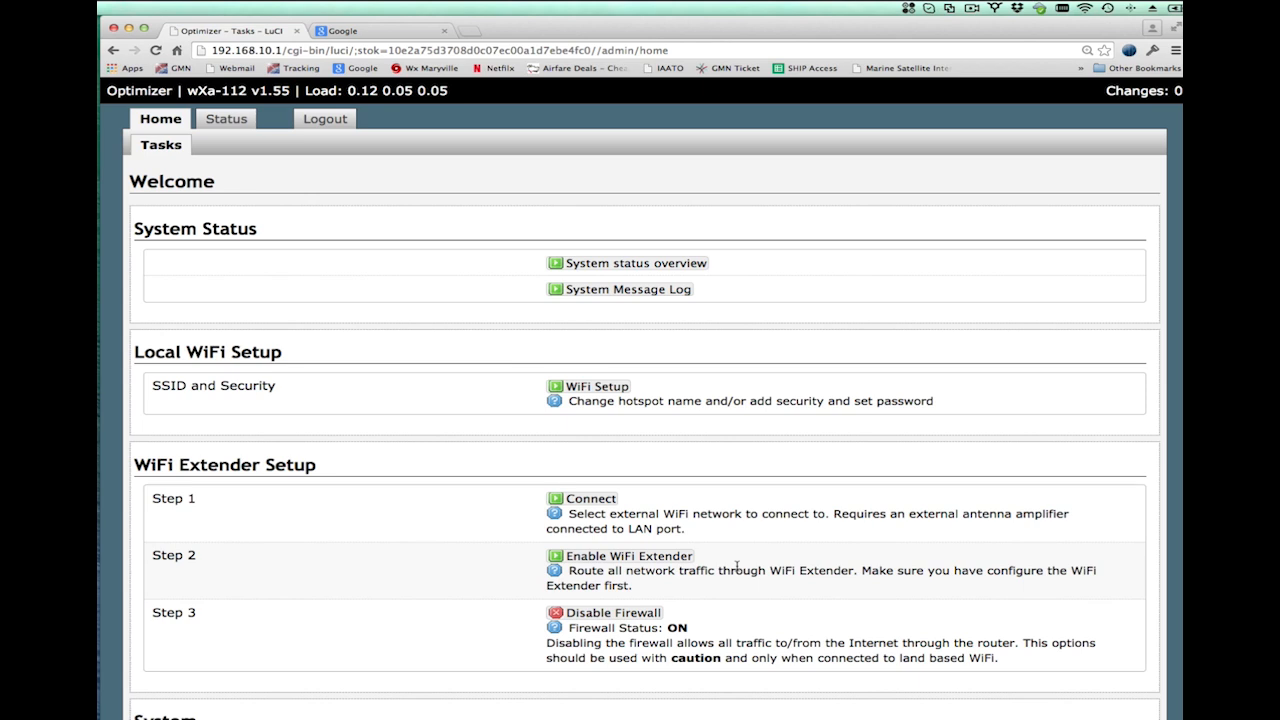
mouse_move(628, 556)
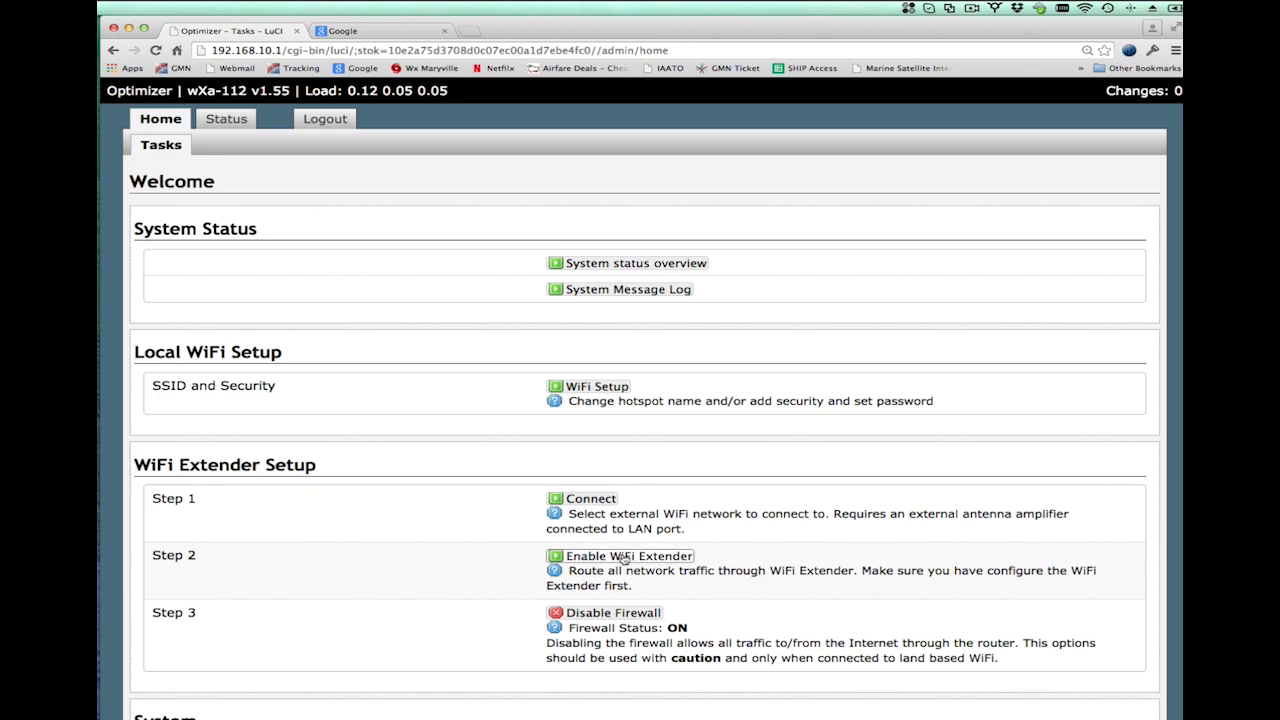